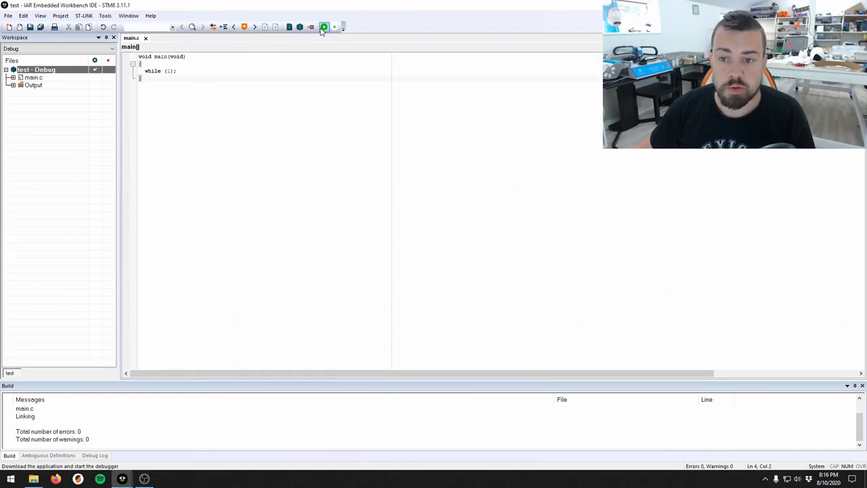
Switch away from the test project in IAR and launch Firefox from the taskbar.
left_click(324, 27)
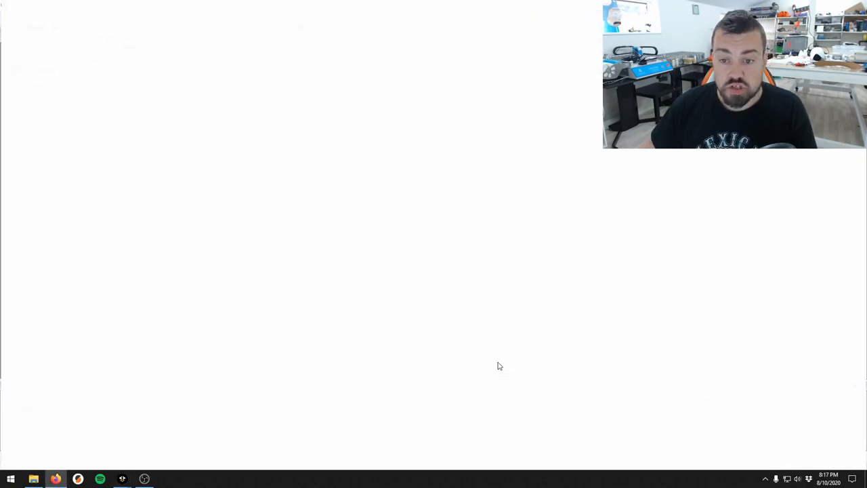
Load st.com and run the site search for 'standard peripheral library' from the history entry.
type("st.com")
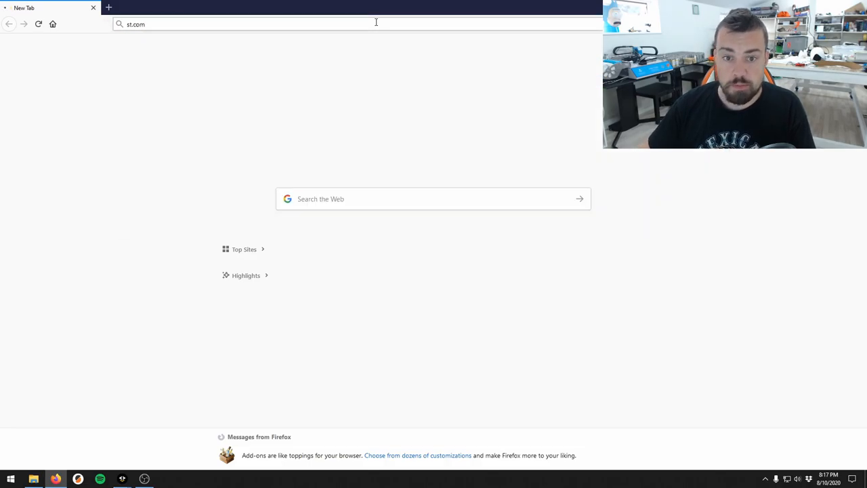
key("Enter")
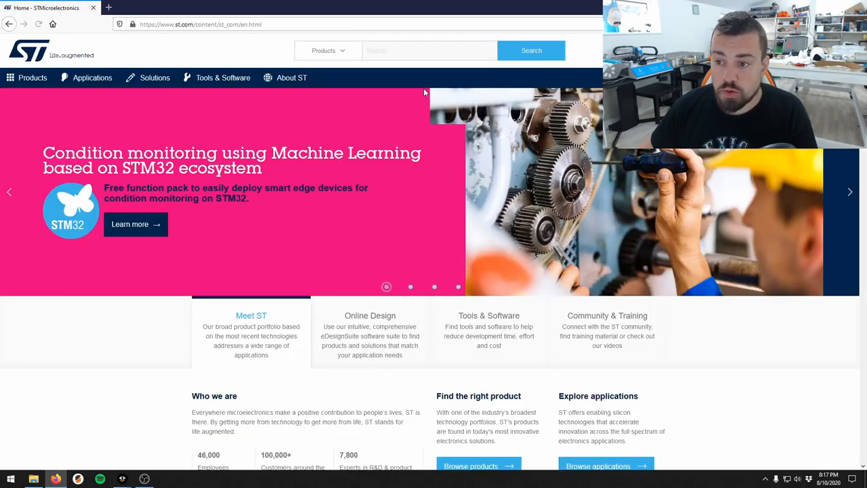
type("sta")
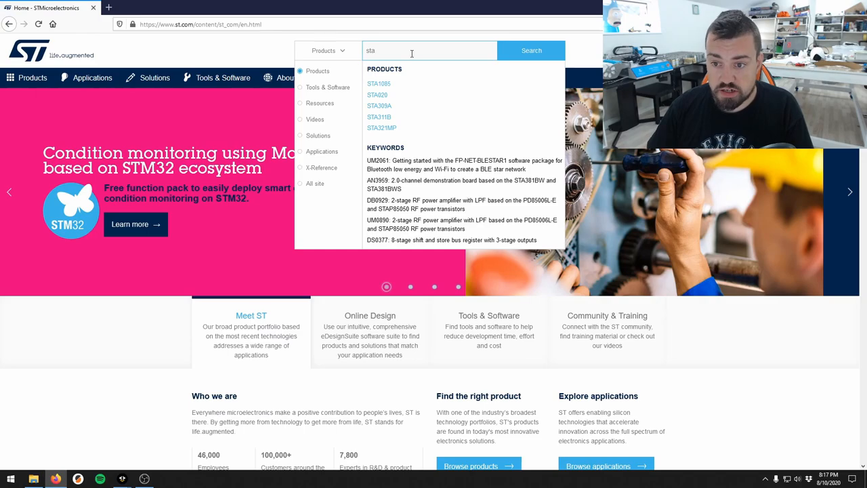
key("Backspace")
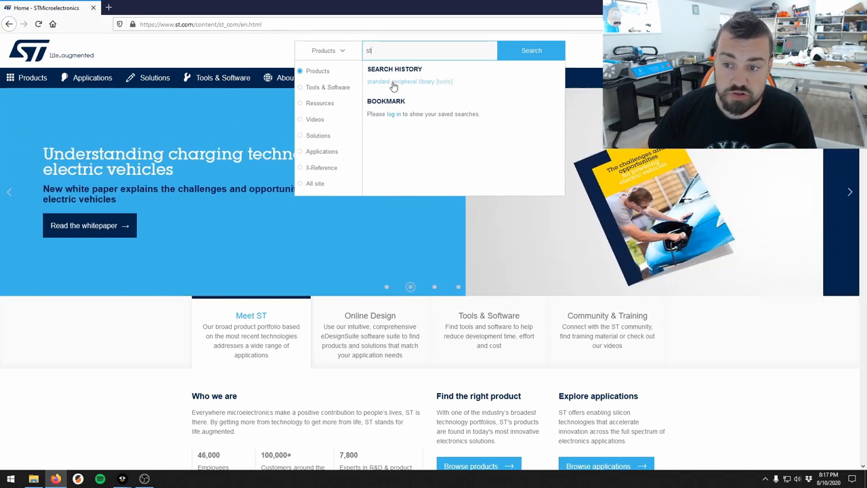
left_click(401, 81)
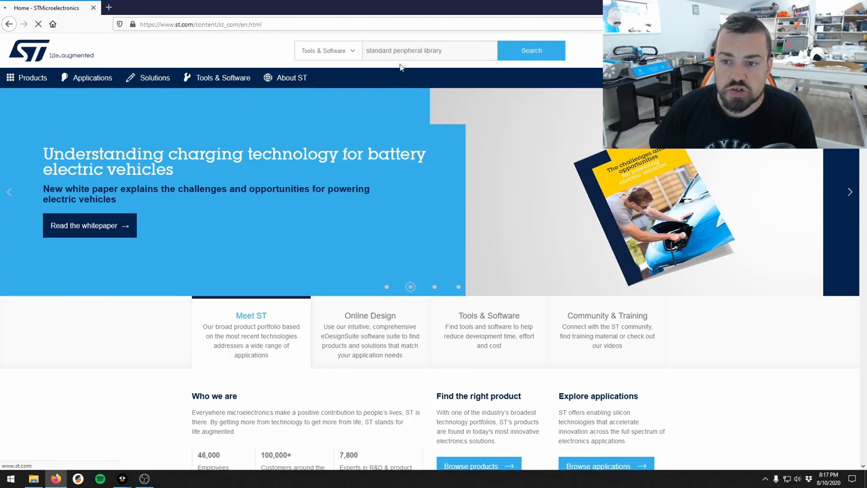
left_click(531, 50)
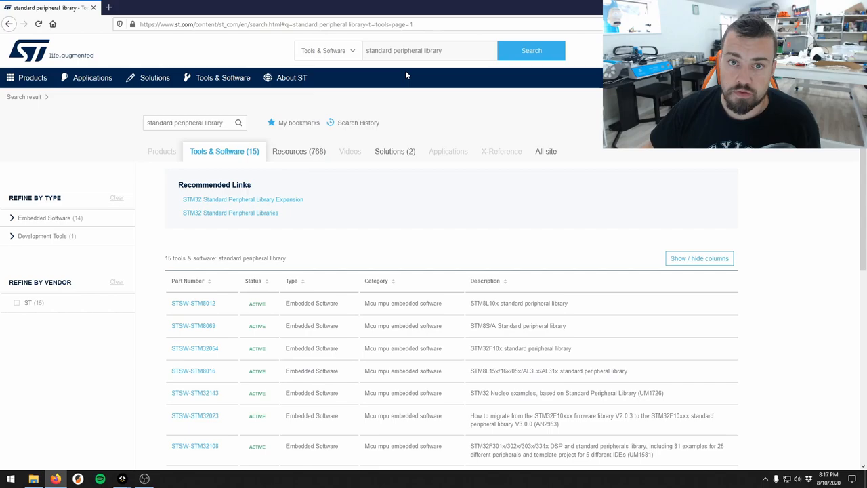
mouse_move(252, 285)
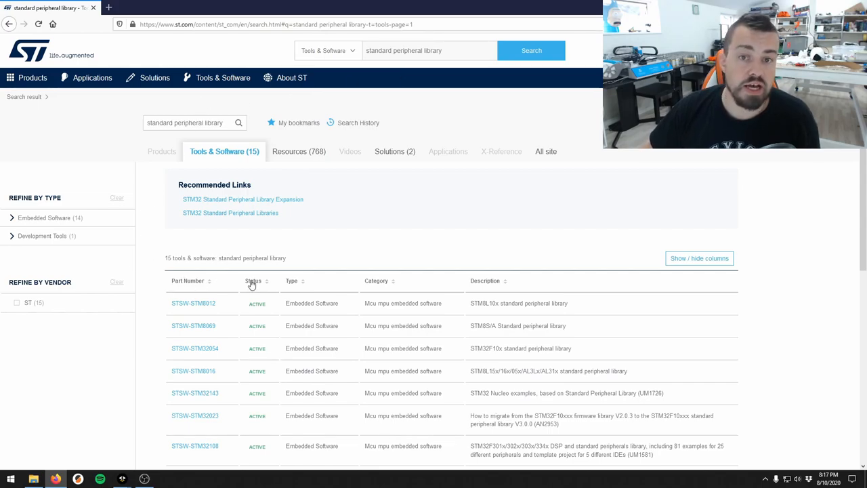
mouse_move(471, 333)
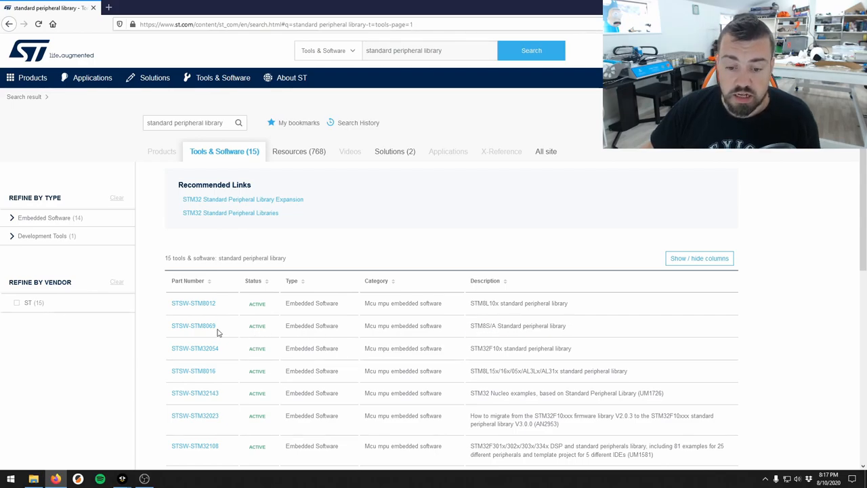
mouse_move(192, 325)
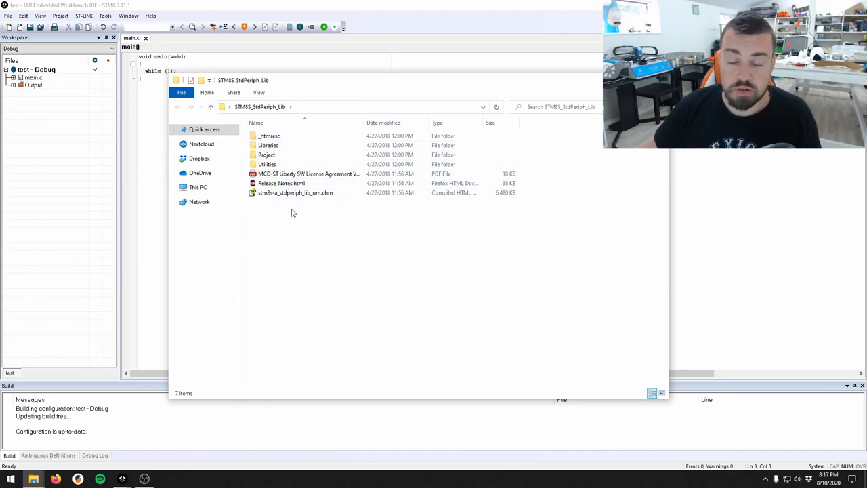
left_click(266, 163)
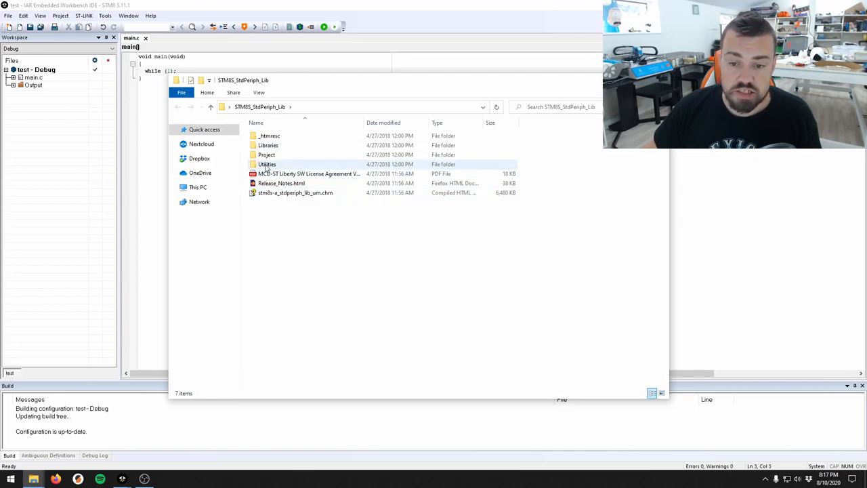
double_click(267, 164)
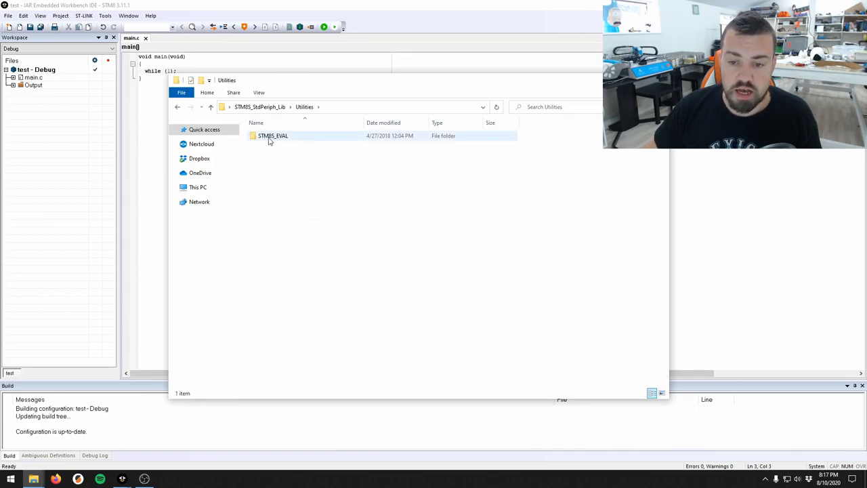
double_click(273, 135)
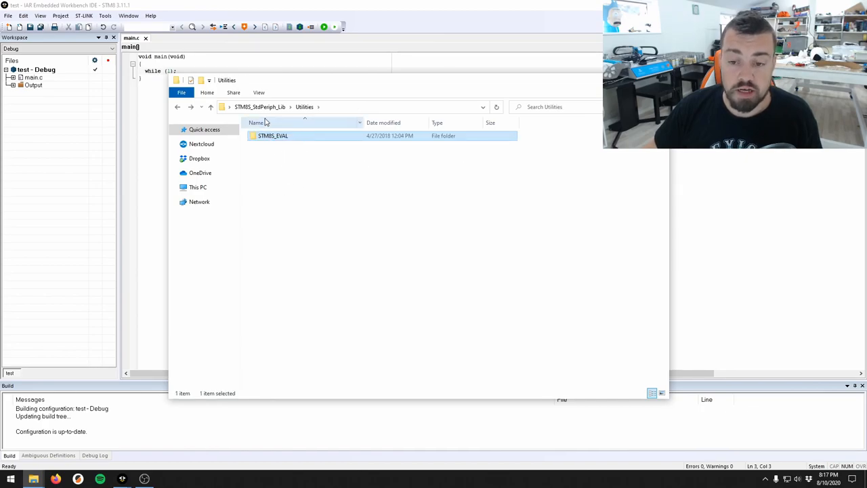
left_click(178, 106)
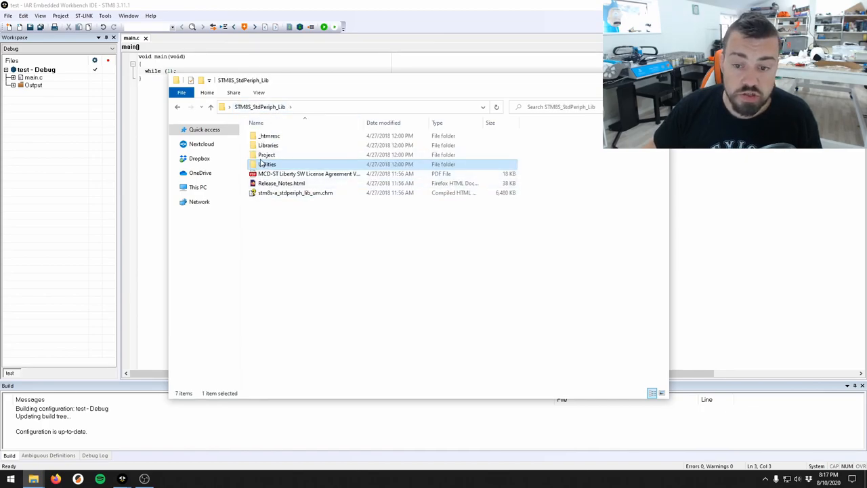
left_click(268, 145)
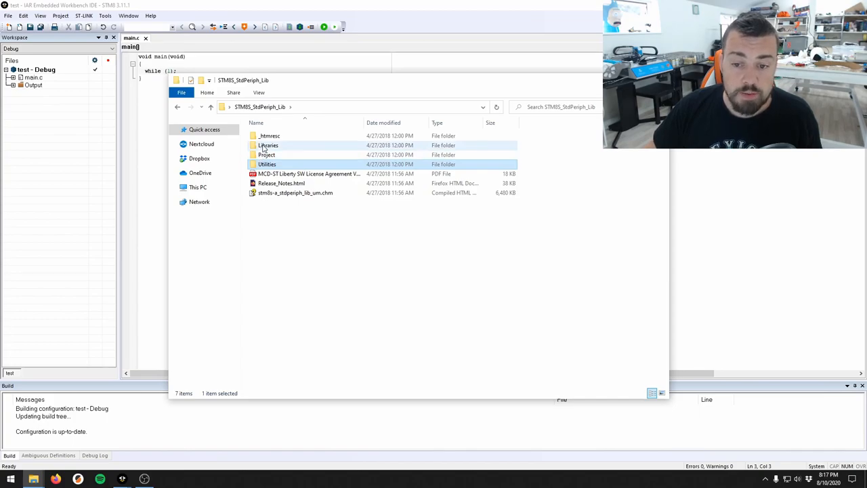
mouse_move(268, 145)
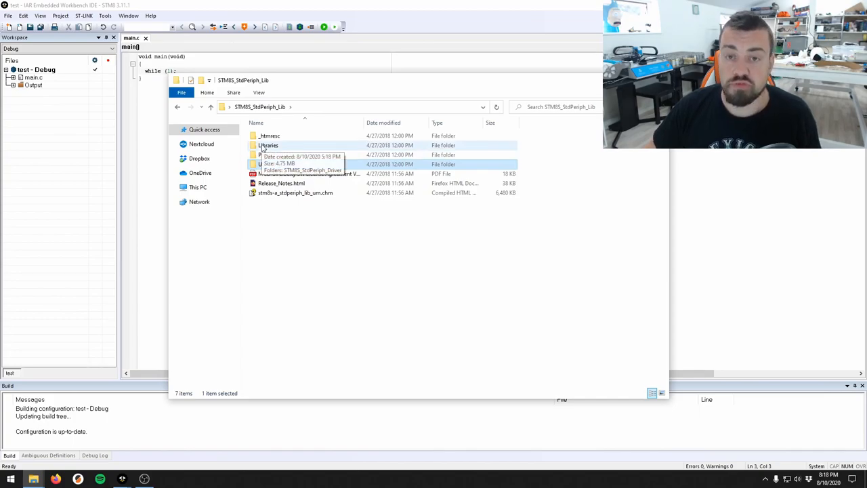
double_click(269, 145)
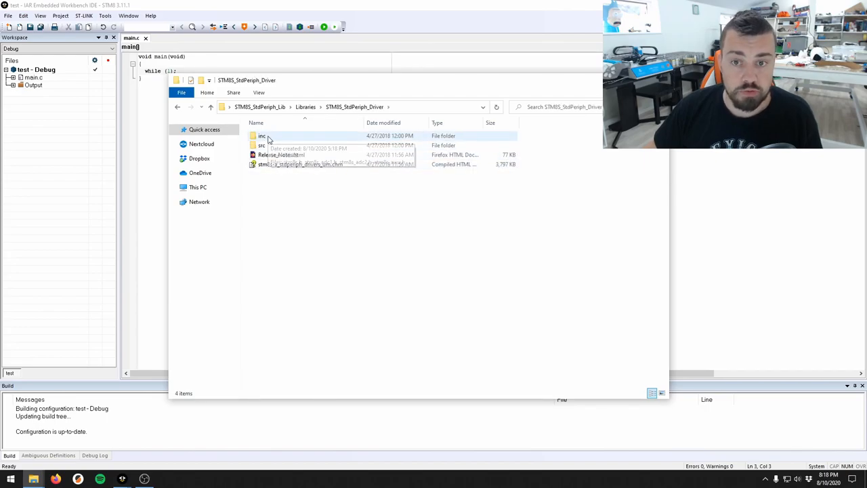
left_click(262, 145)
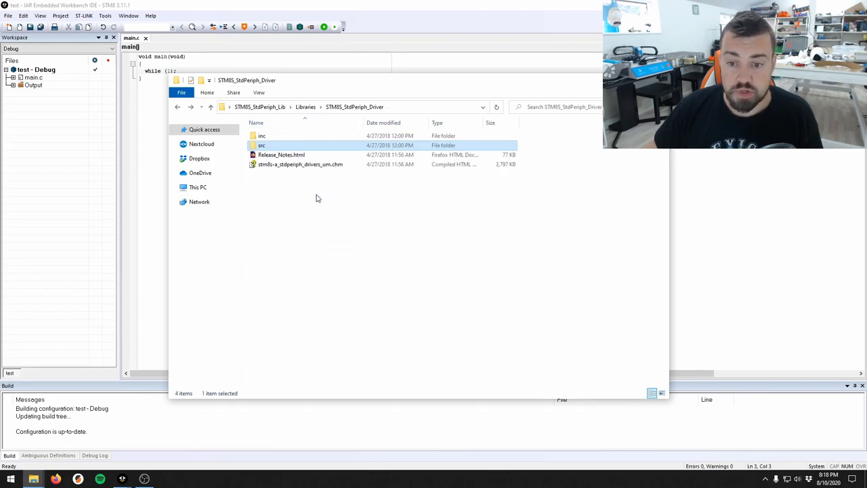
left_click(298, 206)
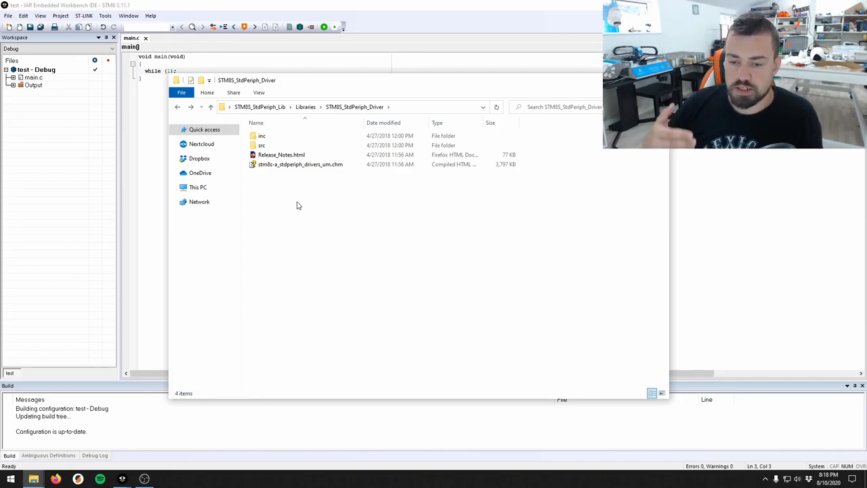
mouse_move(276, 233)
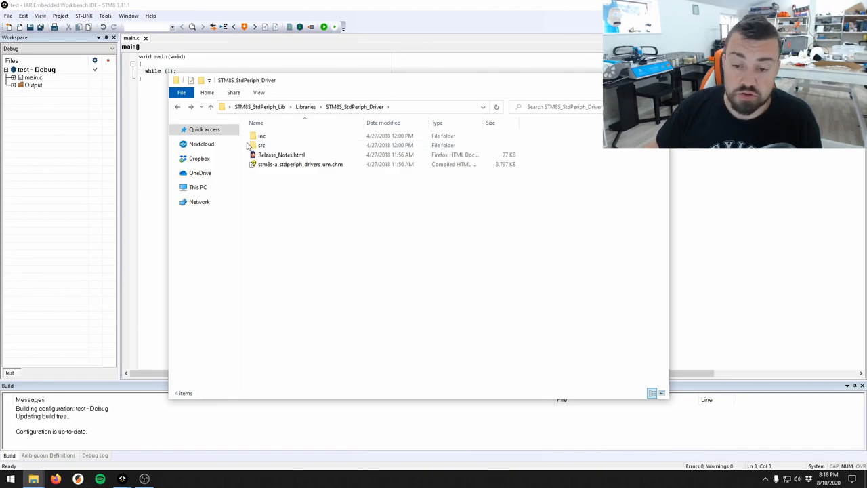
double_click(262, 145)
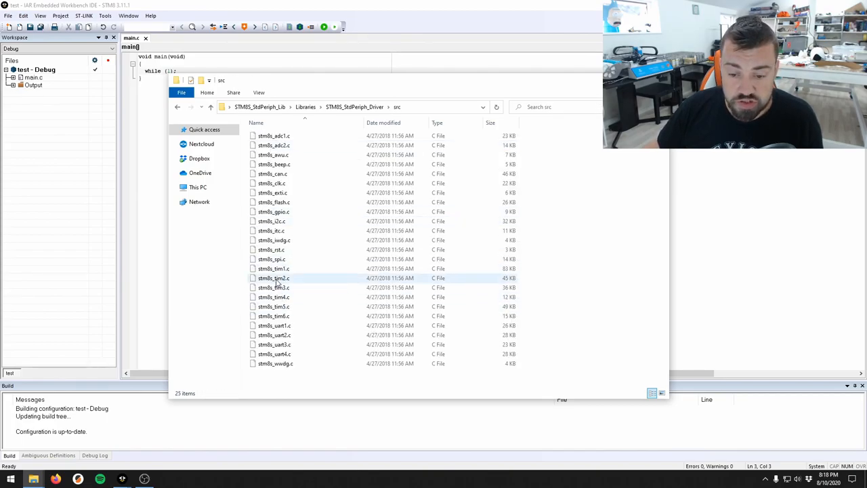
left_click(274, 316)
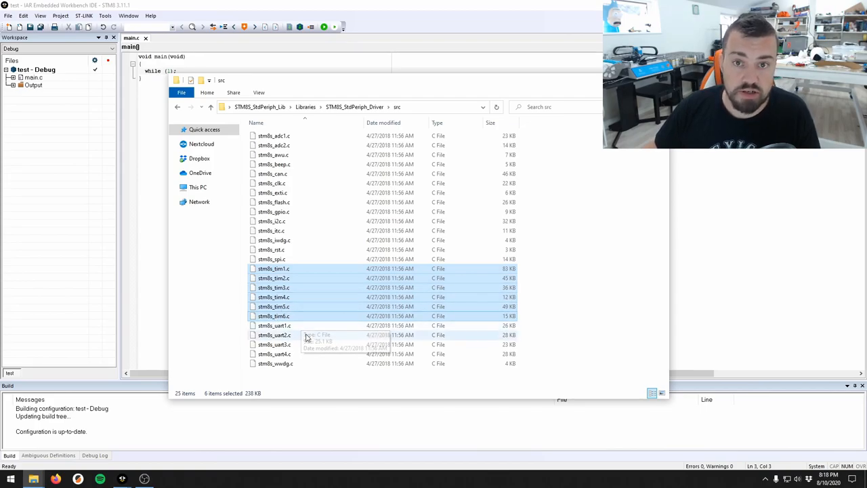
left_click(274, 335)
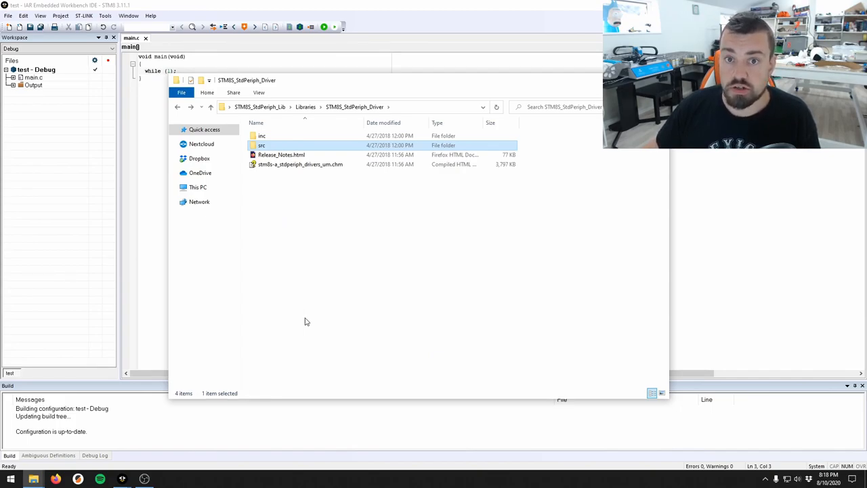
mouse_move(285, 257)
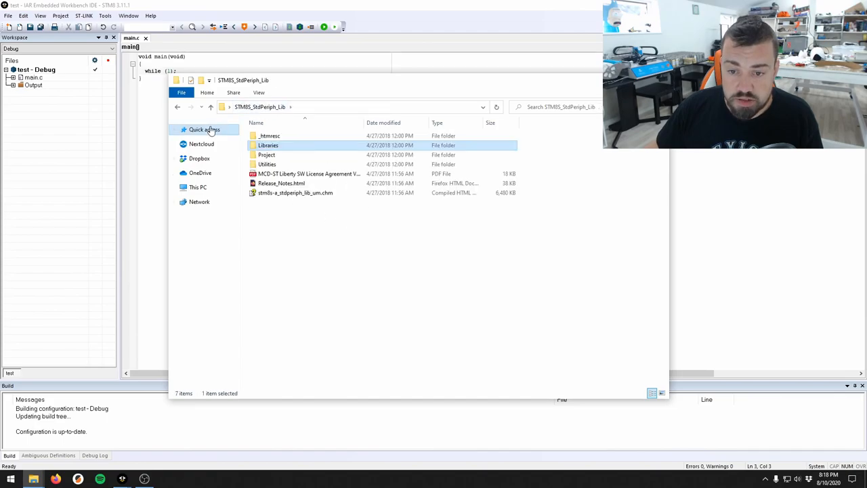
mouse_move(268, 145)
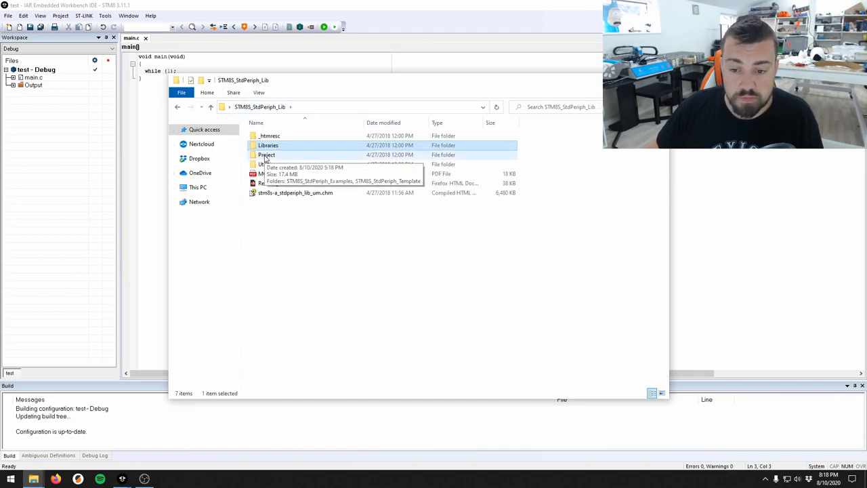
Browse through Project and the STM8S template into STM8S_StdPeriph_Examples and select GPIO.
double_click(265, 154)
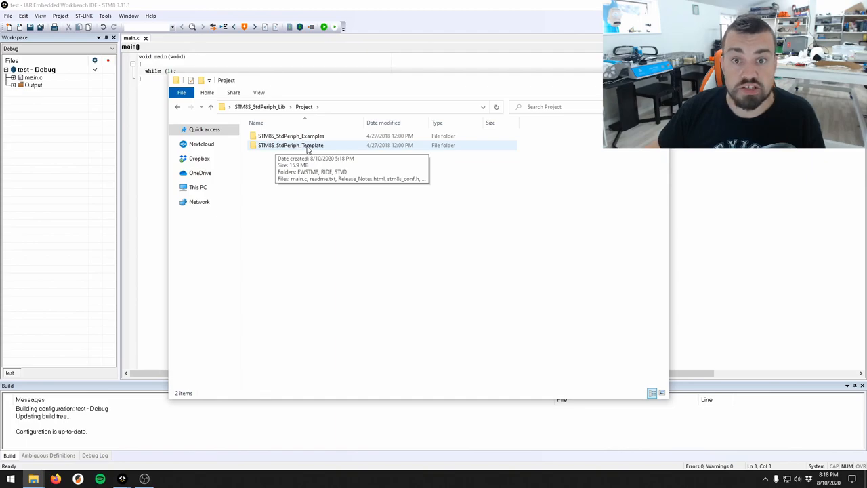
double_click(290, 145)
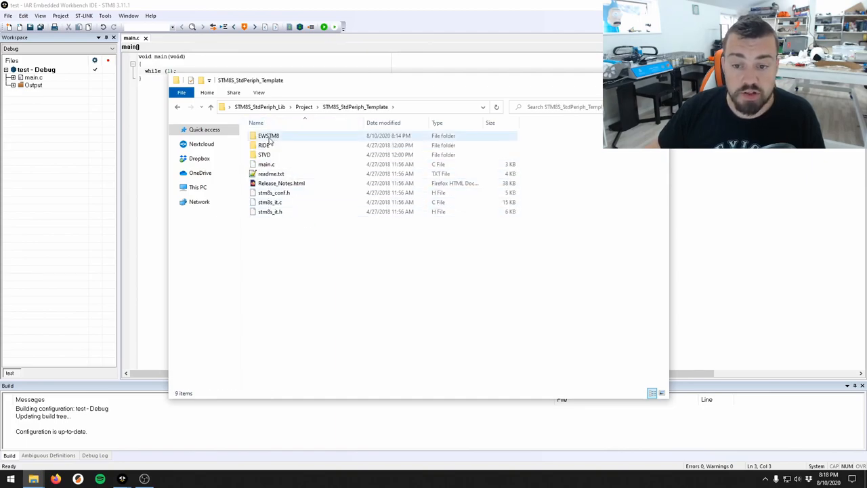
double_click(268, 135)
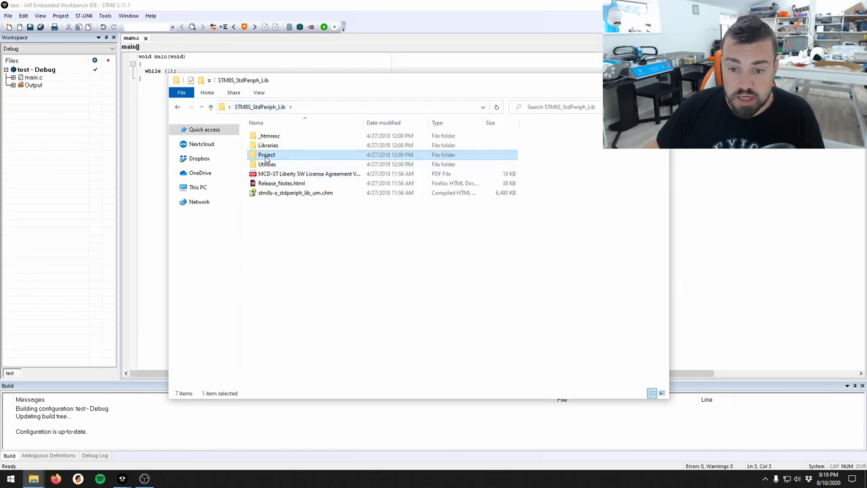
double_click(265, 154)
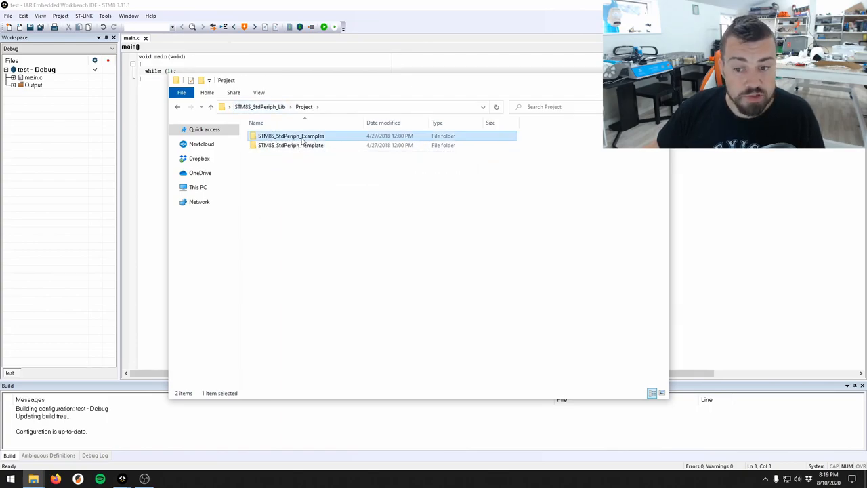
double_click(290, 135)
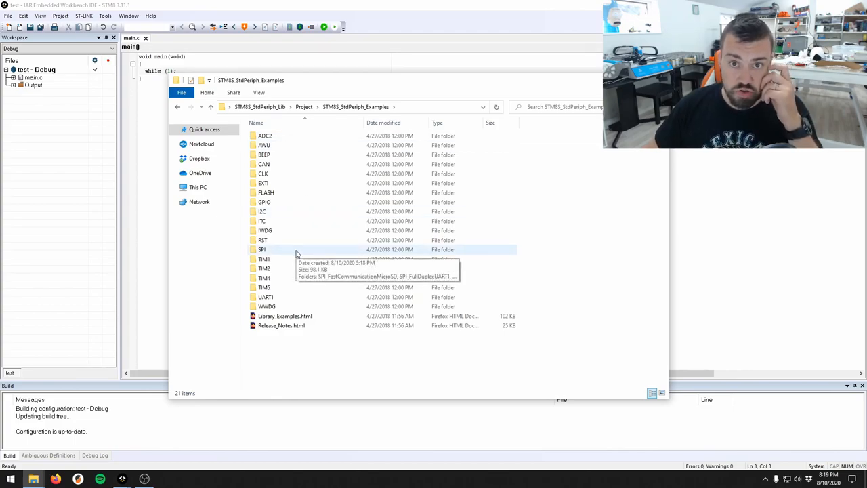
left_click(265, 136)
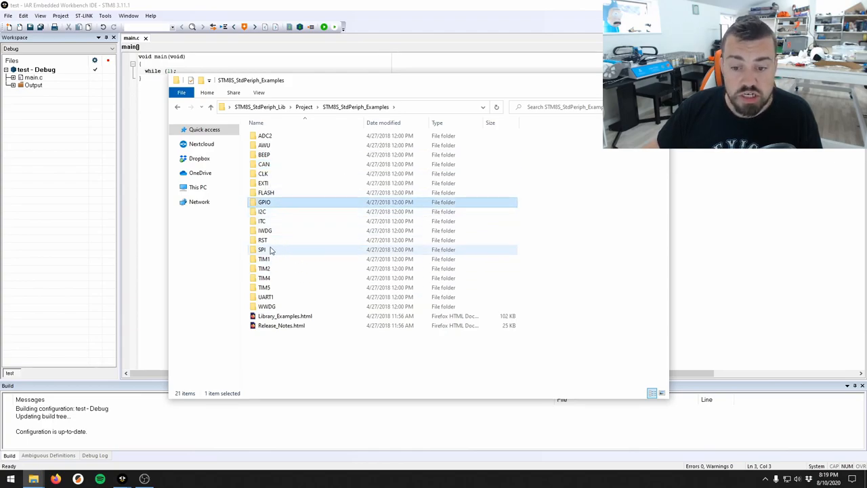
mouse_move(263, 259)
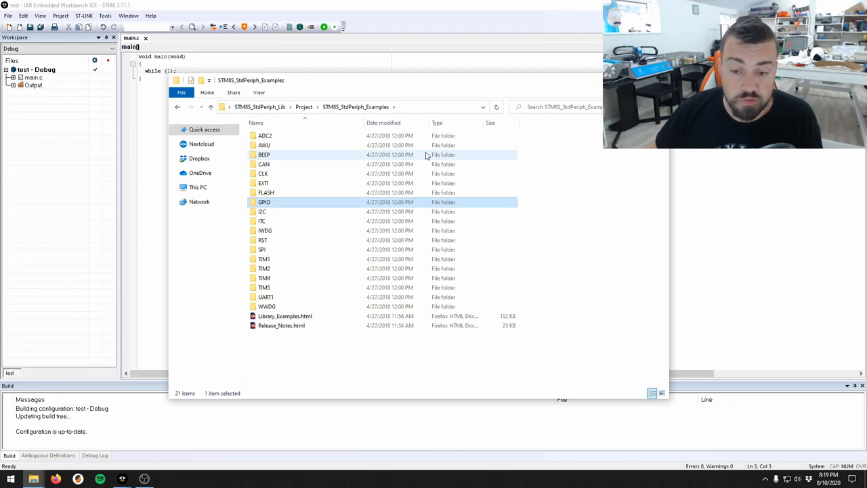
mouse_move(341, 174)
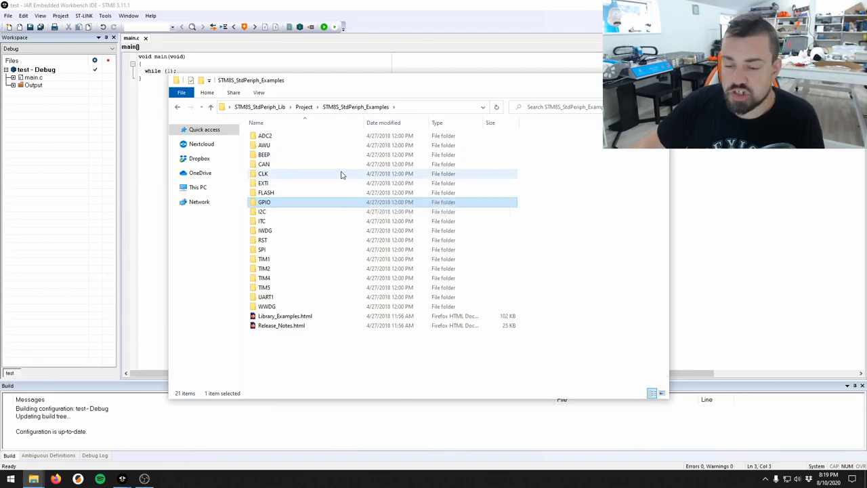
mouse_move(263, 202)
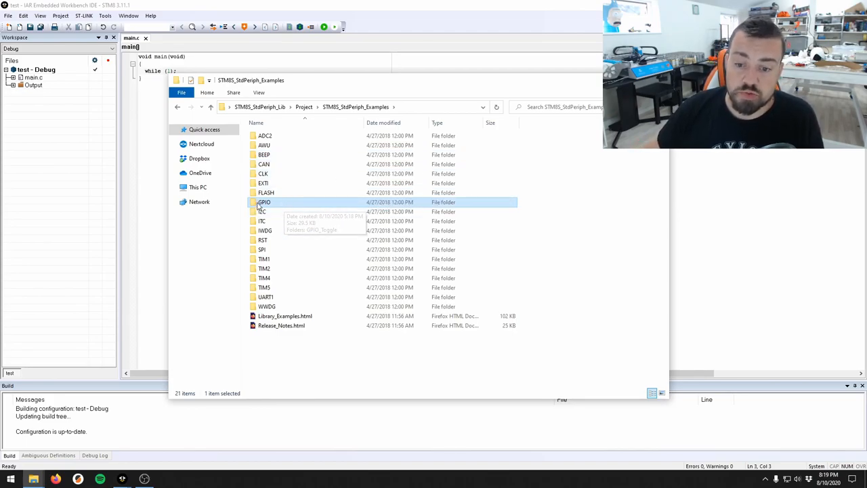
Open the GPIO > GPIO_Toggle example folder and select its main.c file.
double_click(263, 202)
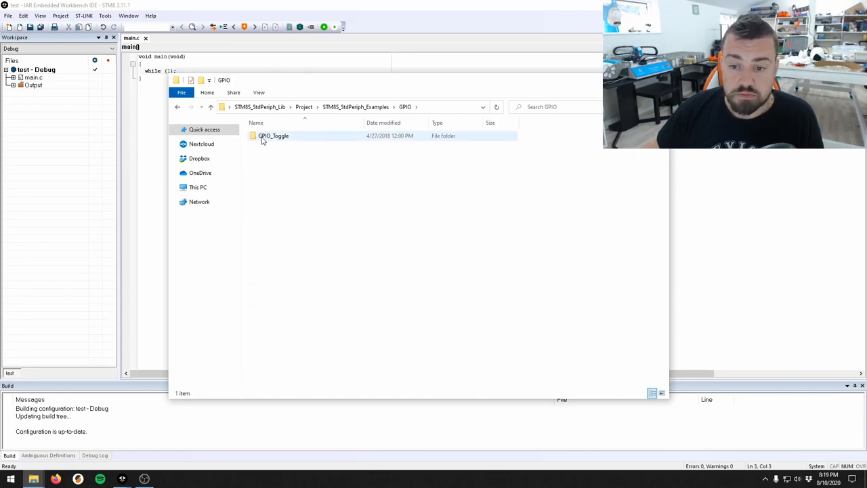
mouse_move(270, 140)
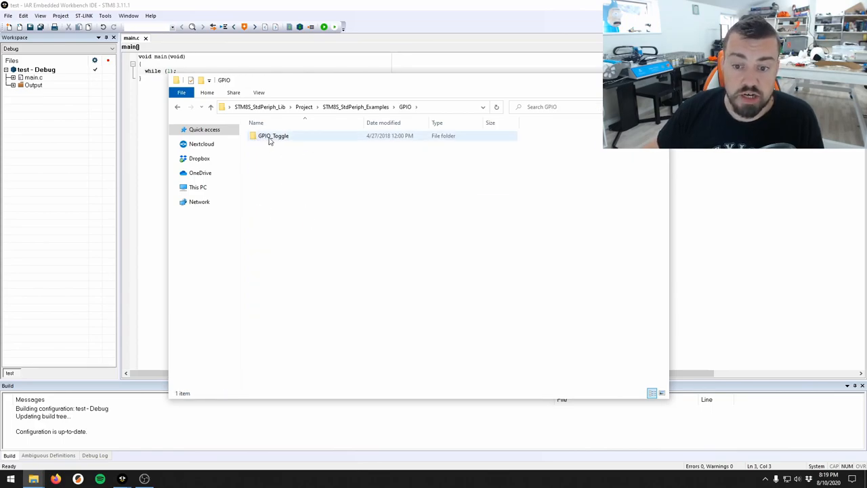
double_click(274, 135)
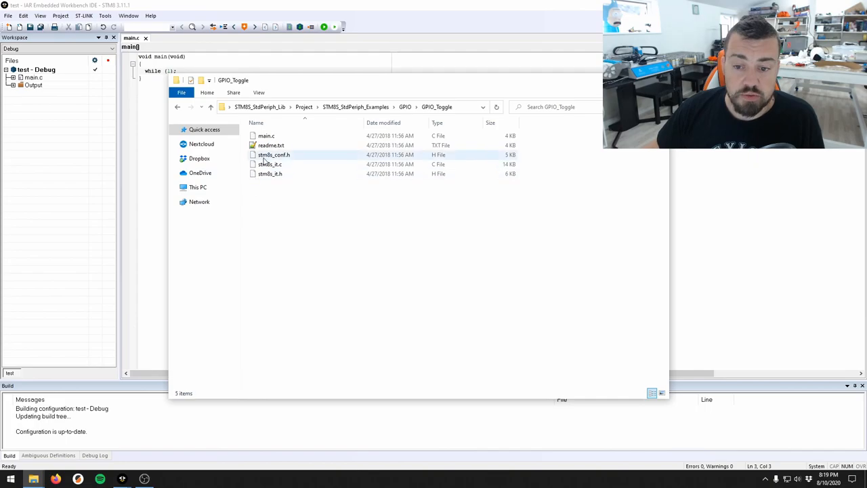
key("ctrl+a")
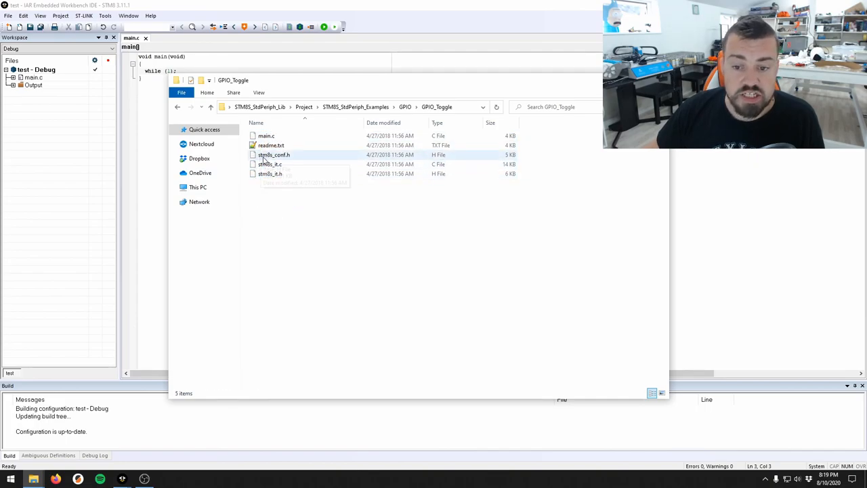
left_click(274, 155)
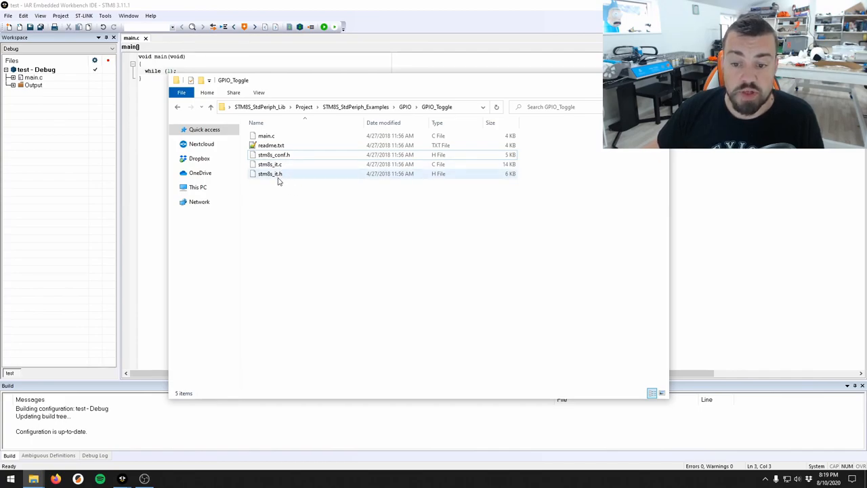
mouse_move(270, 164)
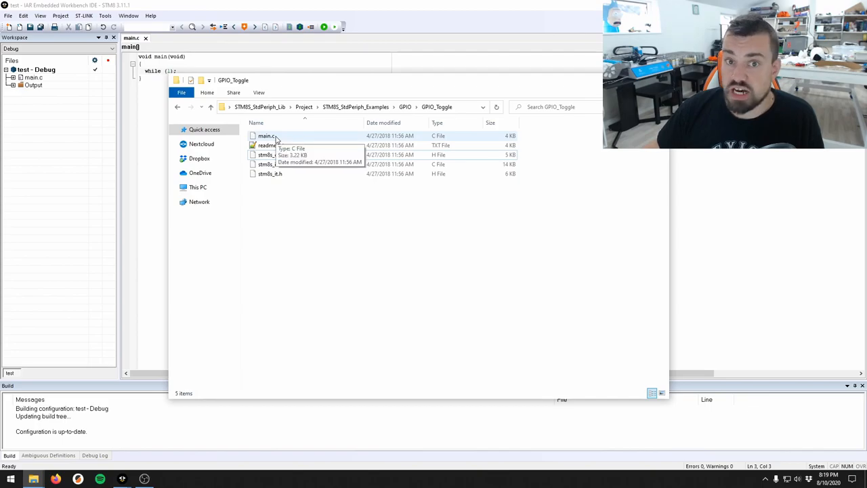
left_click(266, 135)
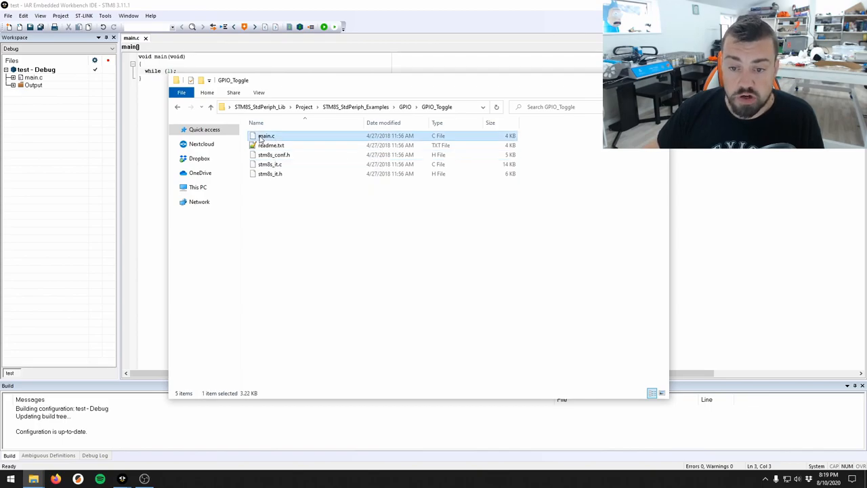
Open GPIO_Toggle's main.c in Notepad++ and scroll to the GPIO_Init/GPIO_WriteReverse main loop.
double_click(265, 136)
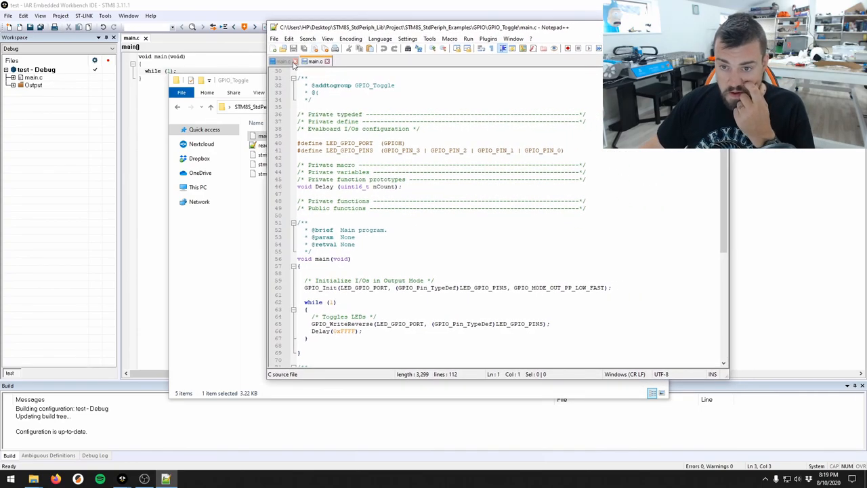
left_click(283, 61)
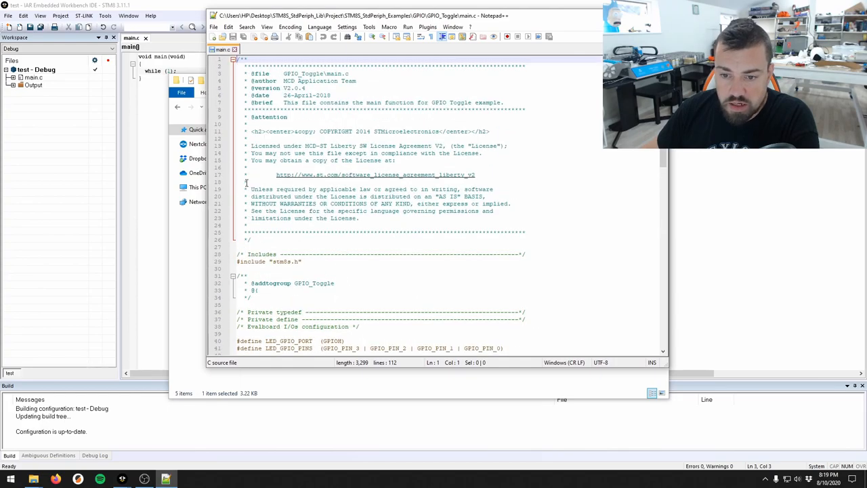
scroll("down", 3)
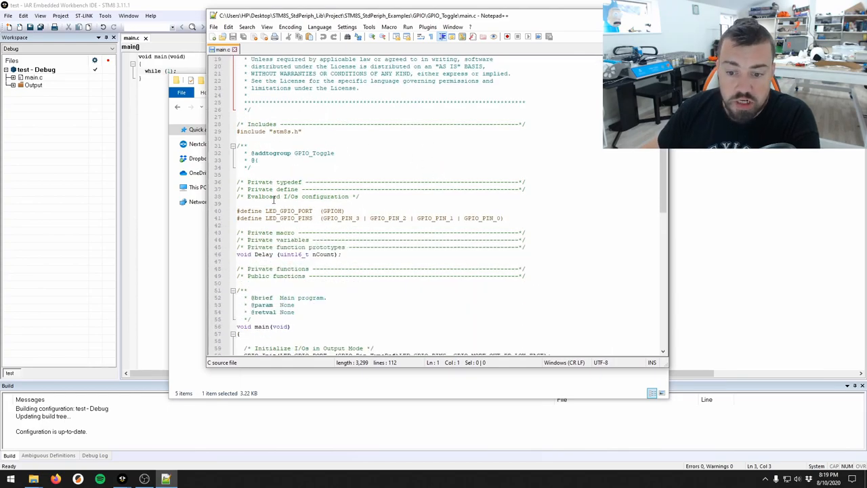
scroll("down", 3)
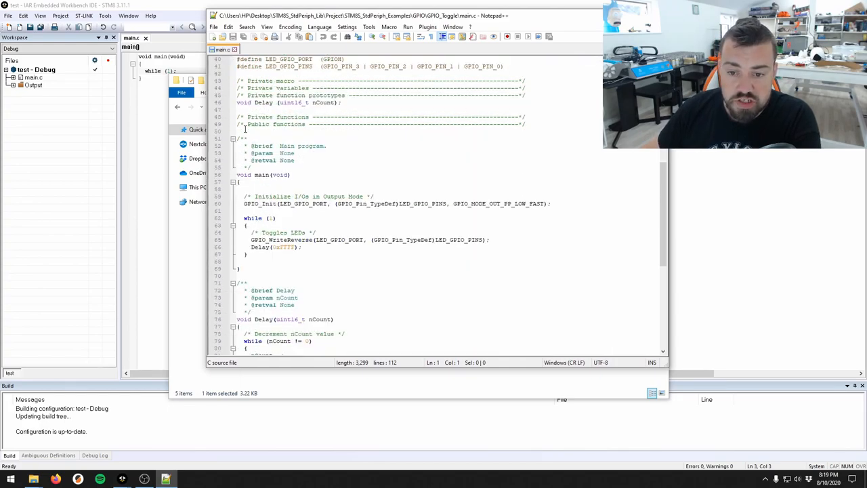
scroll("down", 3)
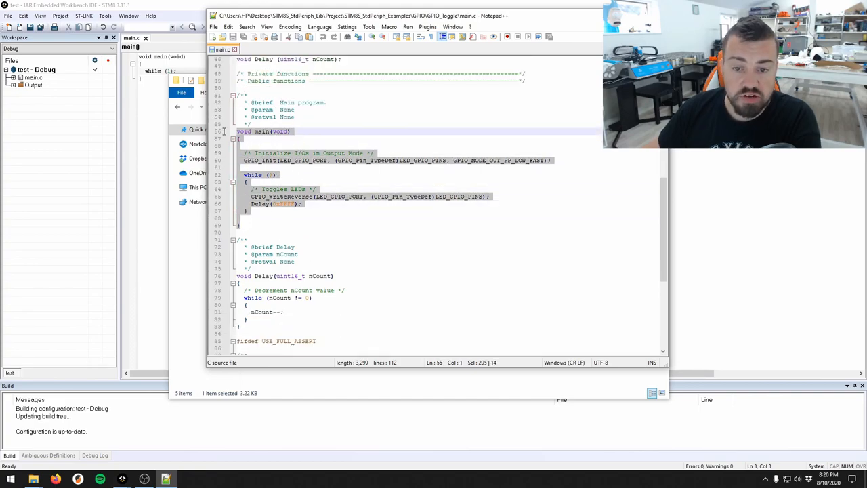
left_click(263, 220)
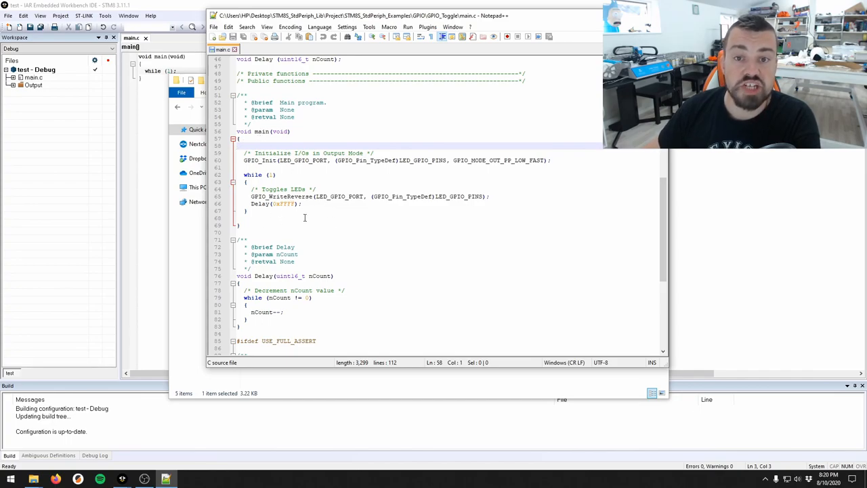
scroll("down", 3)
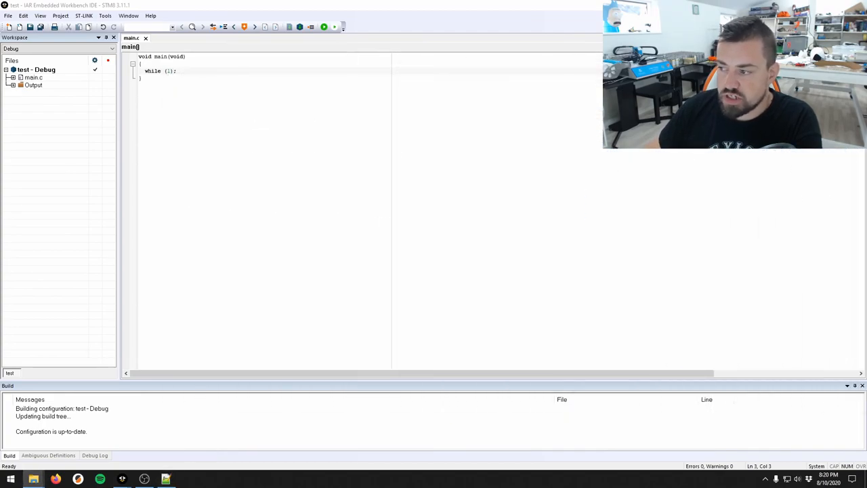
Open the stm8s_test project folder and the library's Libraries folder with STM8S_StdPeriph_Driver selected.
right_click(35, 69)
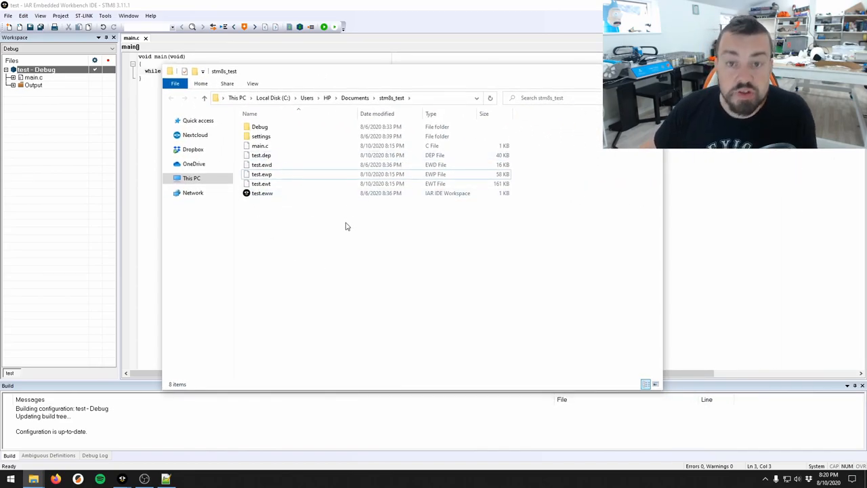
left_click(262, 192)
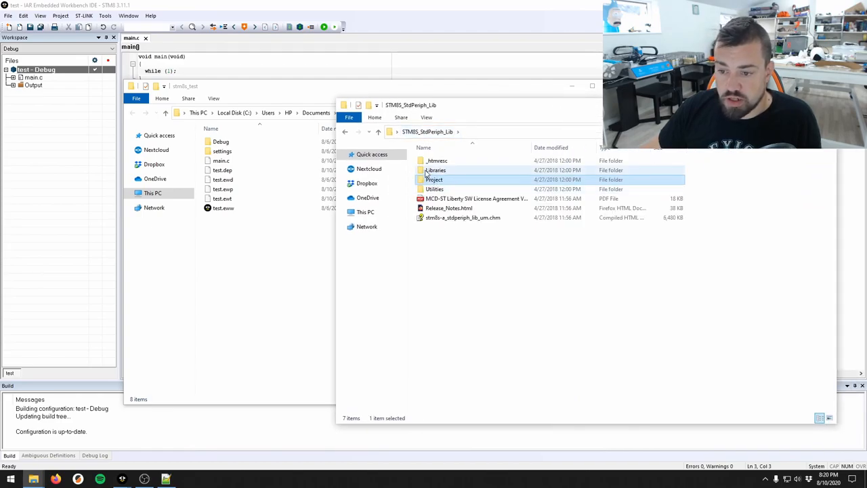
double_click(435, 171)
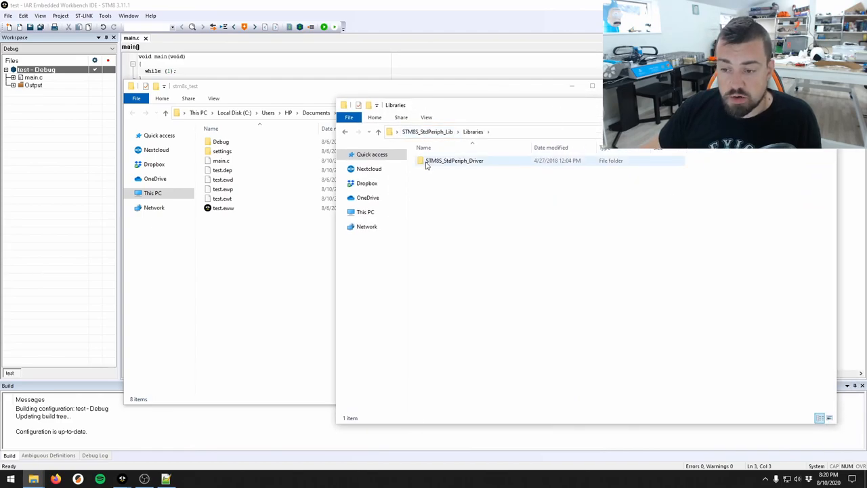
left_click(454, 160)
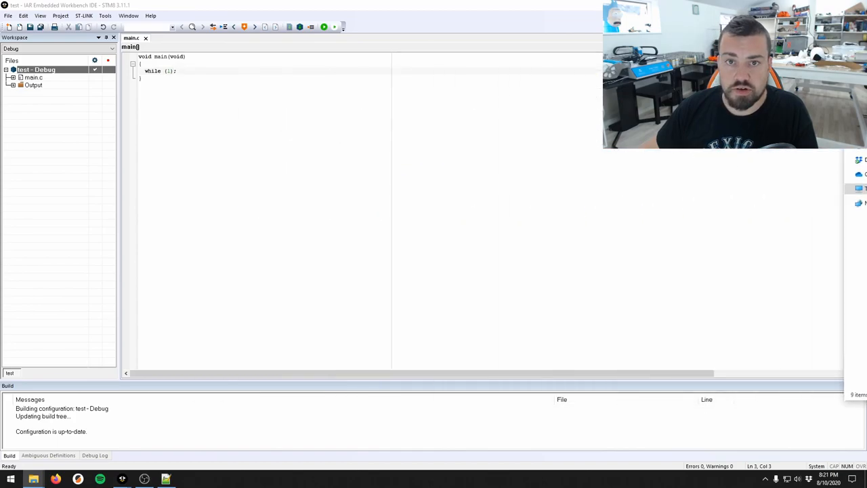
Add STM8S_StdPeriph_Driver inc and src as additional include directories in the compiler preprocessor options.
right_click(36, 69)
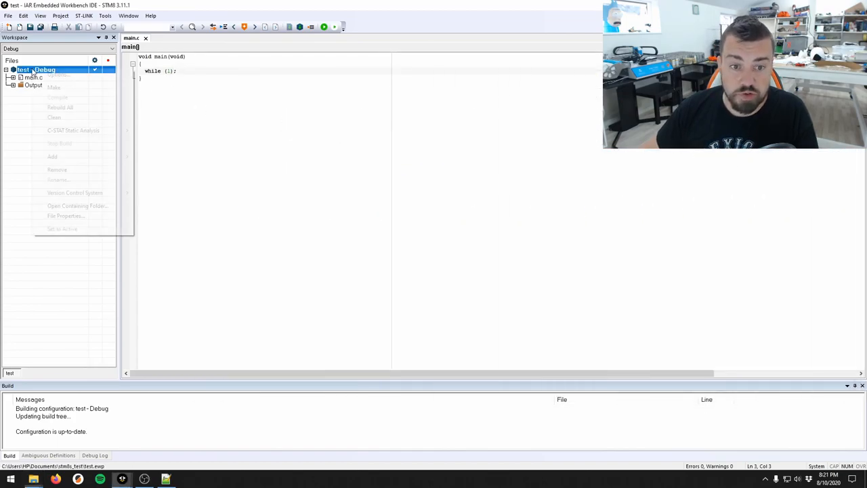
left_click(58, 74)
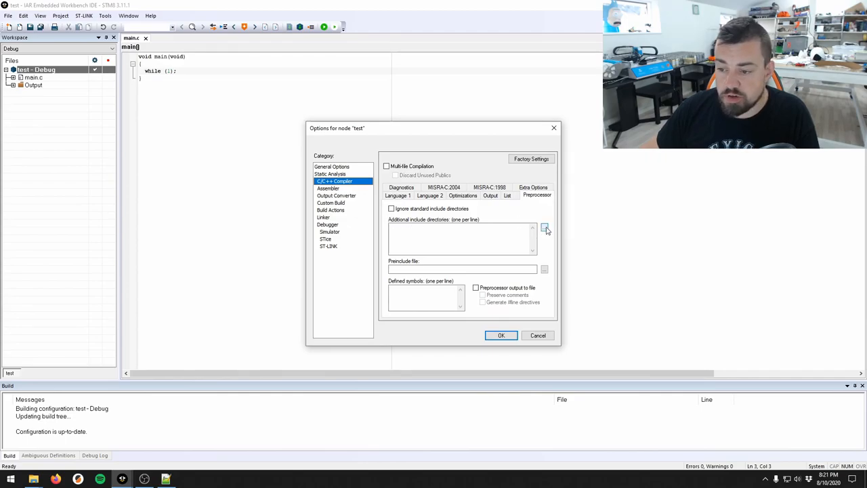
left_click(546, 228)
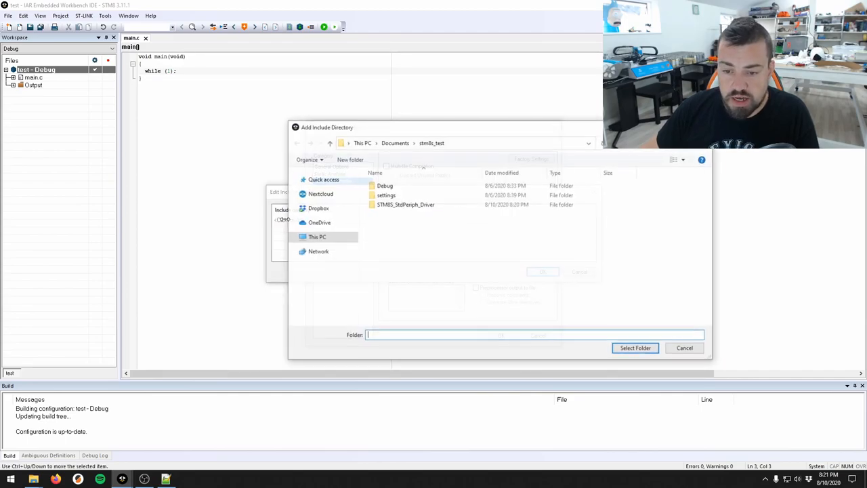
left_click(404, 203)
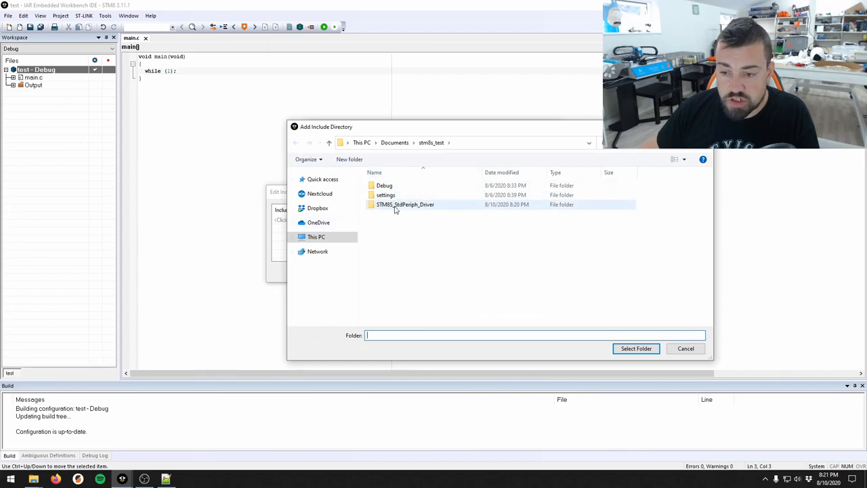
double_click(404, 204)
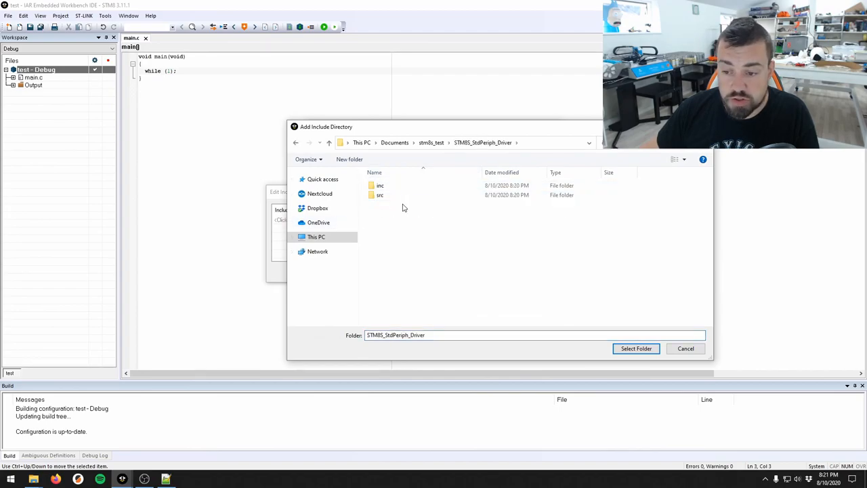
double_click(379, 184)
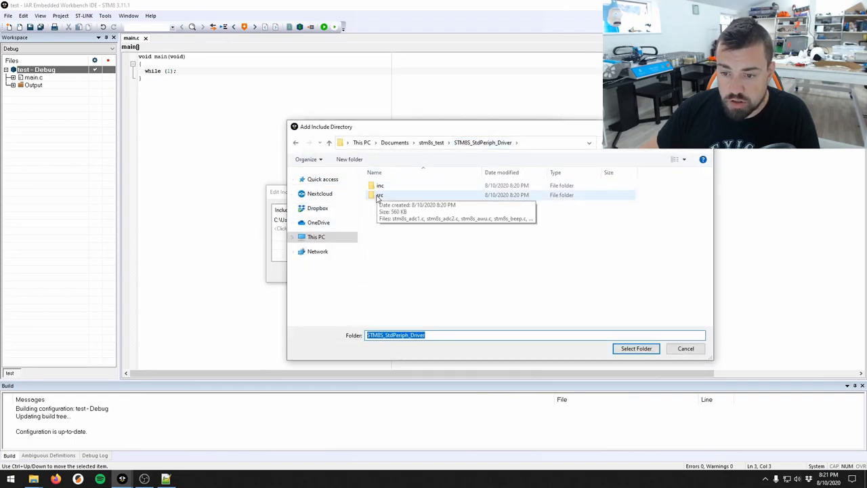
double_click(379, 195)
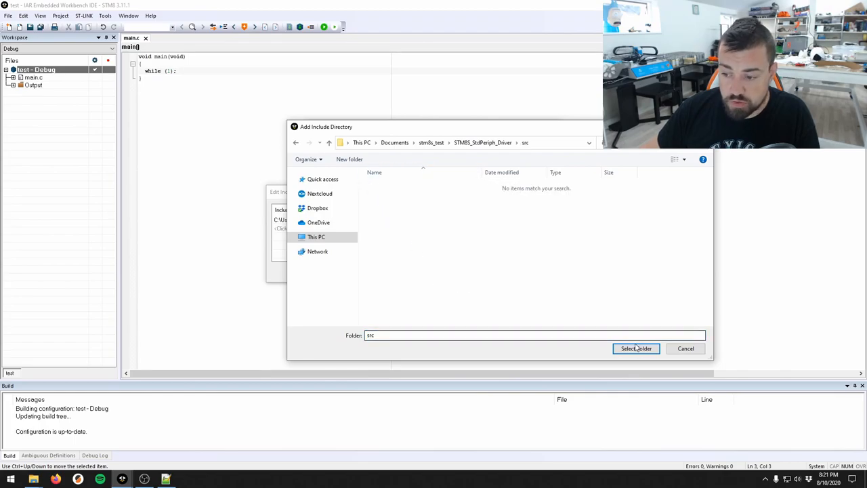
left_click(635, 349)
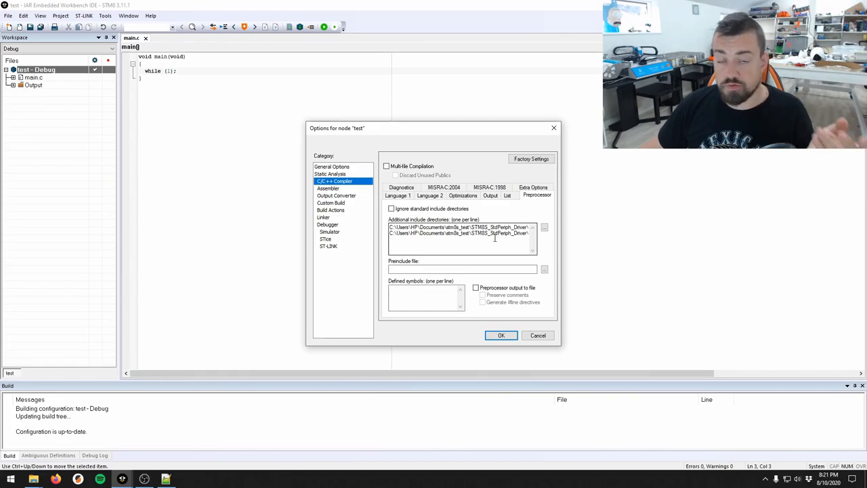
left_click(502, 336)
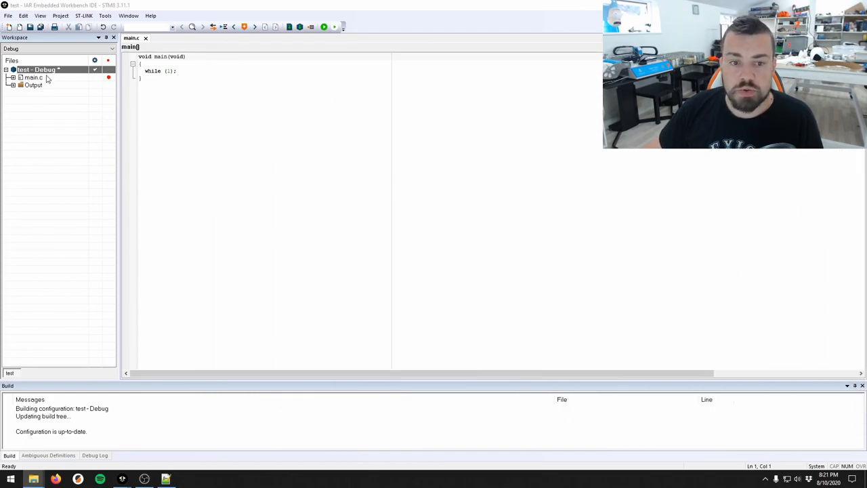
Add all the driver library's .h header files from inc to the project.
right_click(38, 69)
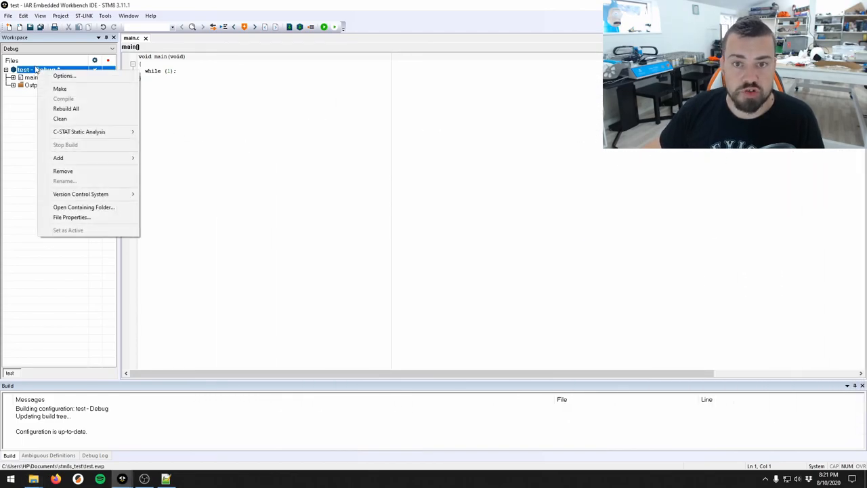
mouse_move(58, 158)
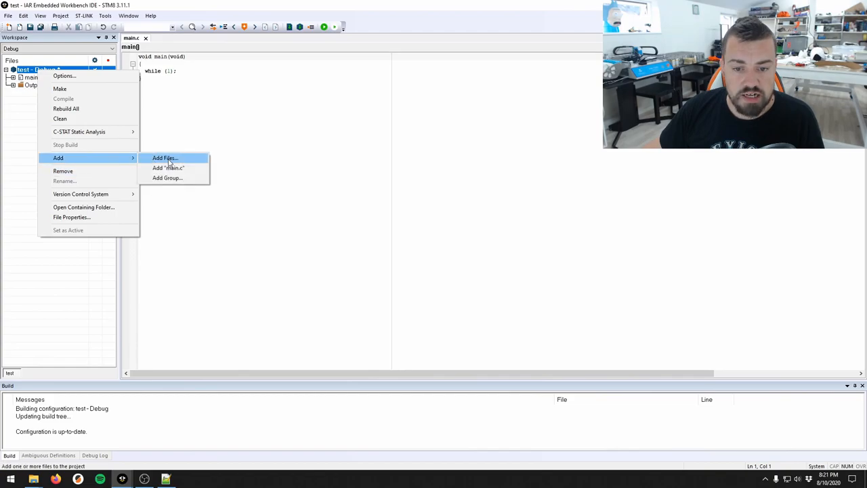
left_click(166, 157)
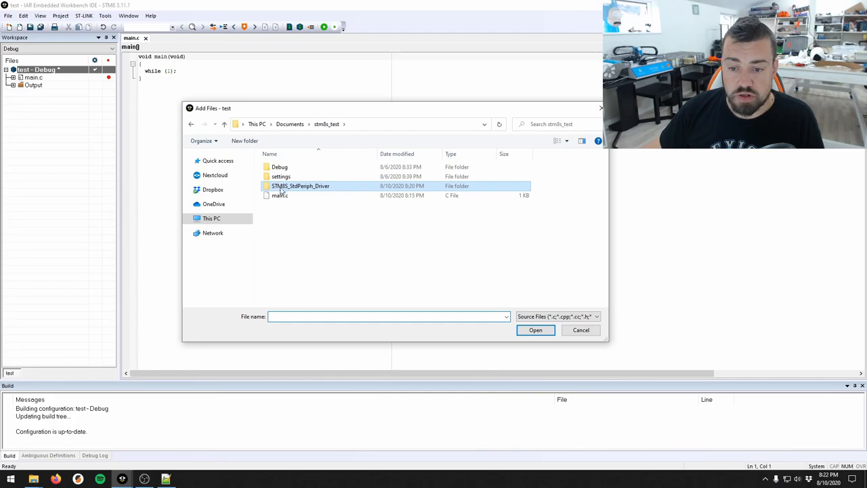
double_click(301, 186)
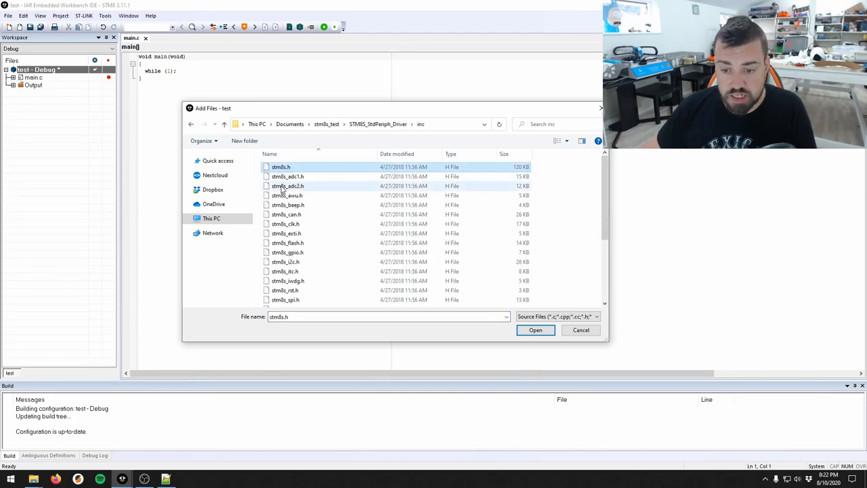
left_click(579, 331)
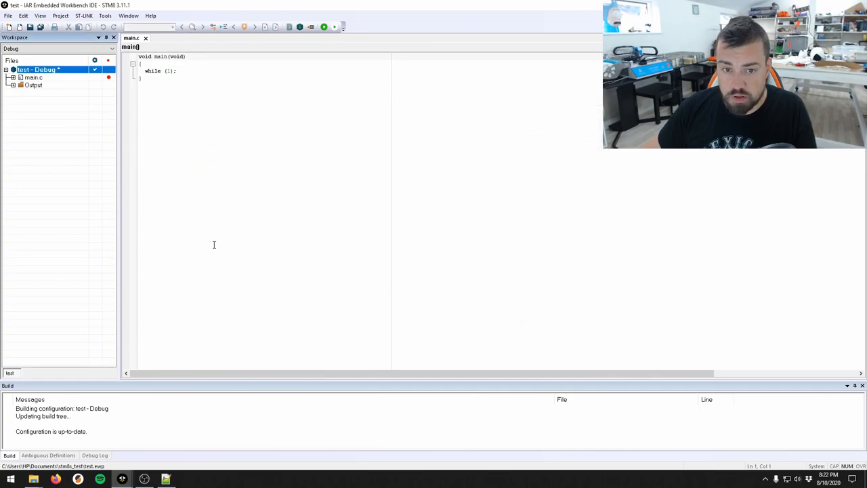
left_click(15, 77)
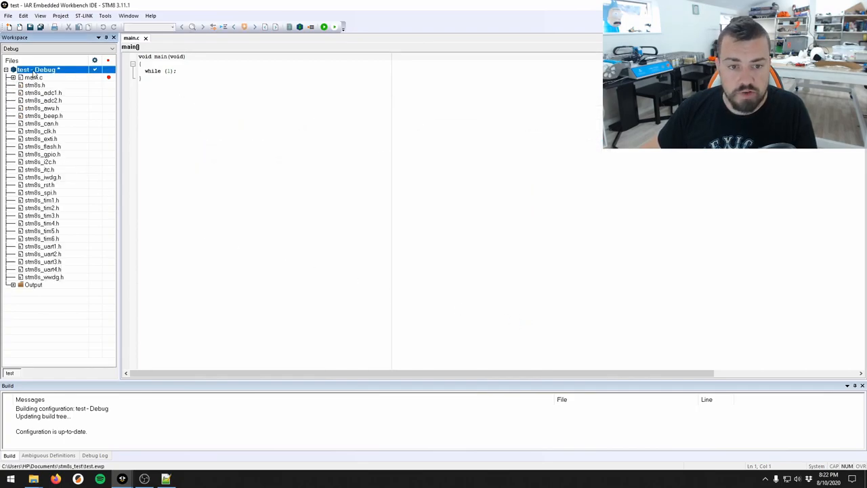
Add all the driver library's .c source files from src and dismiss the browse error.
right_click(38, 70)
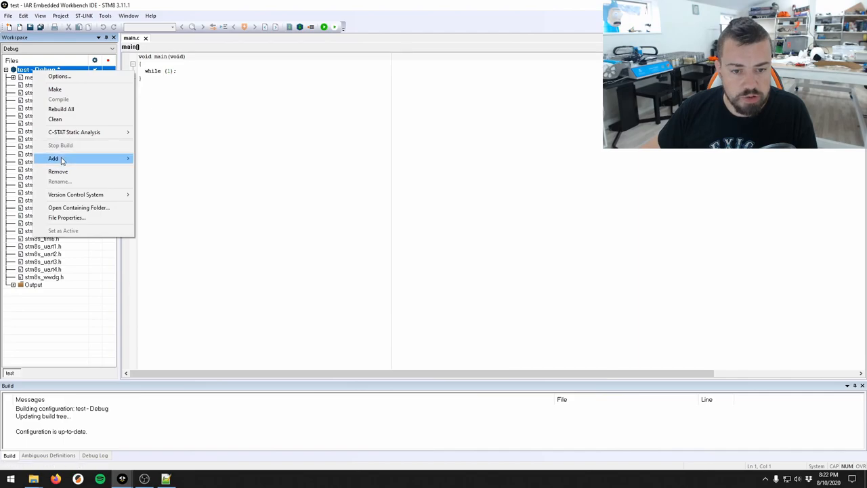
left_click(54, 157)
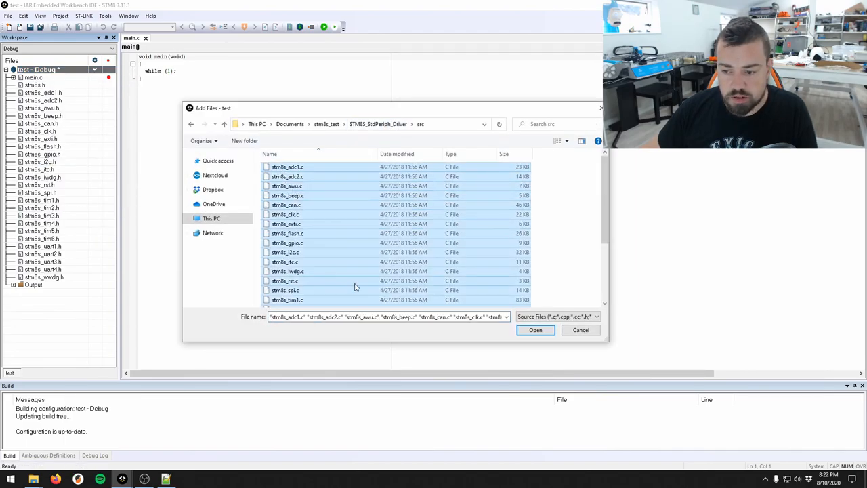
left_click(535, 331)
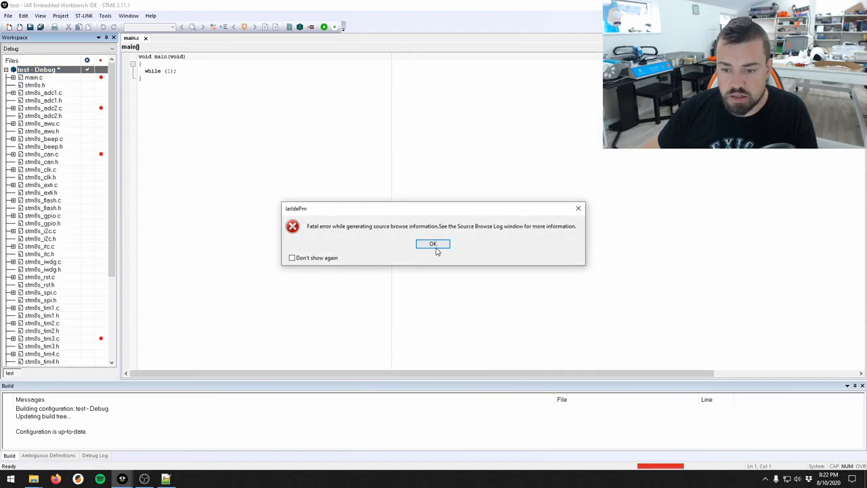
left_click(433, 244)
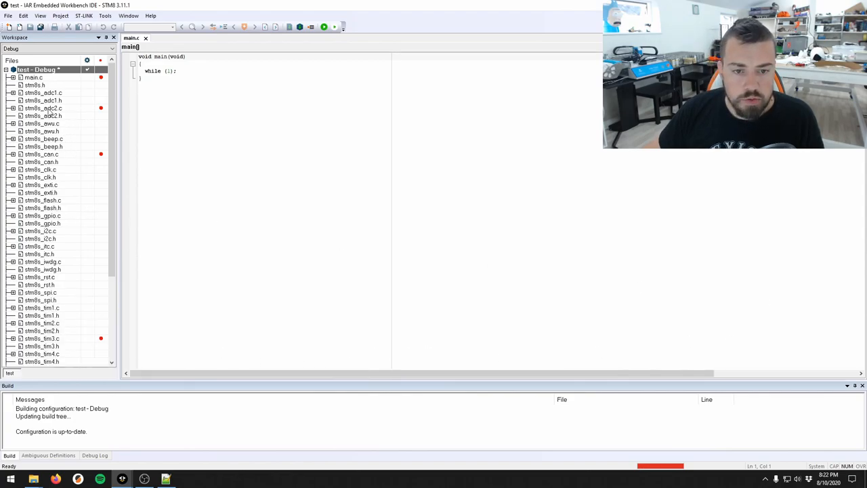
Build the project with Make, failing on the missing target device in stm8s.h.
scroll("down", 3)
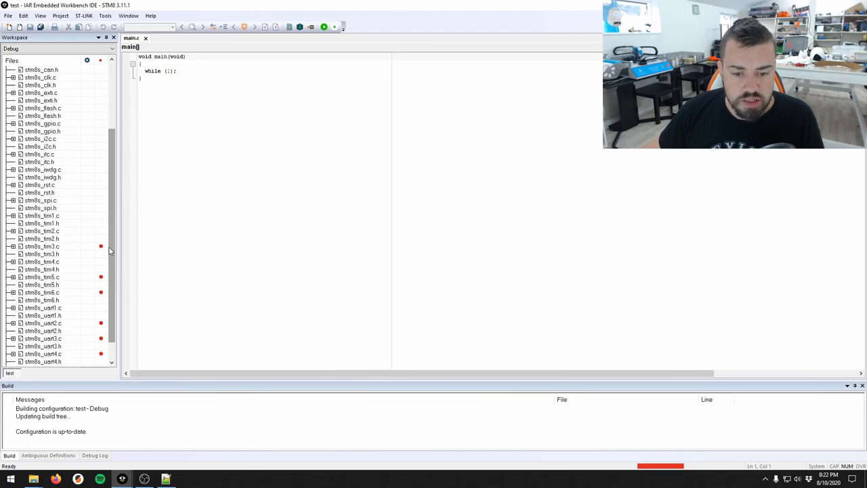
scroll("down", 3)
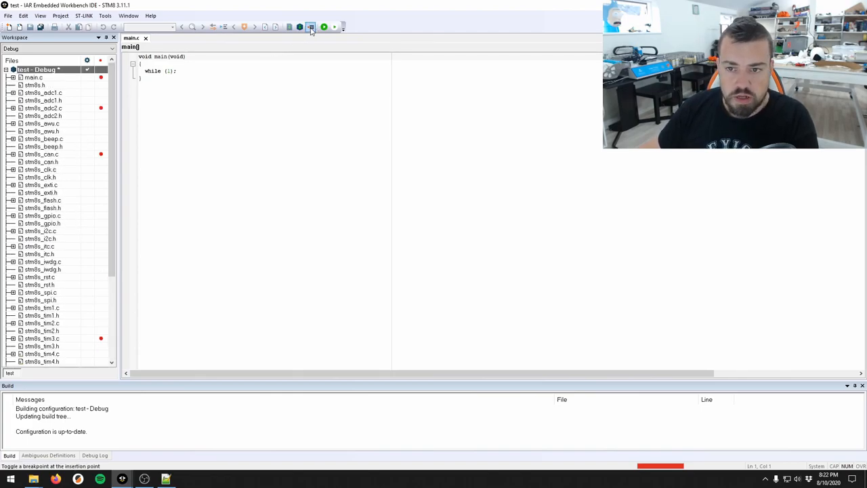
left_click(300, 27)
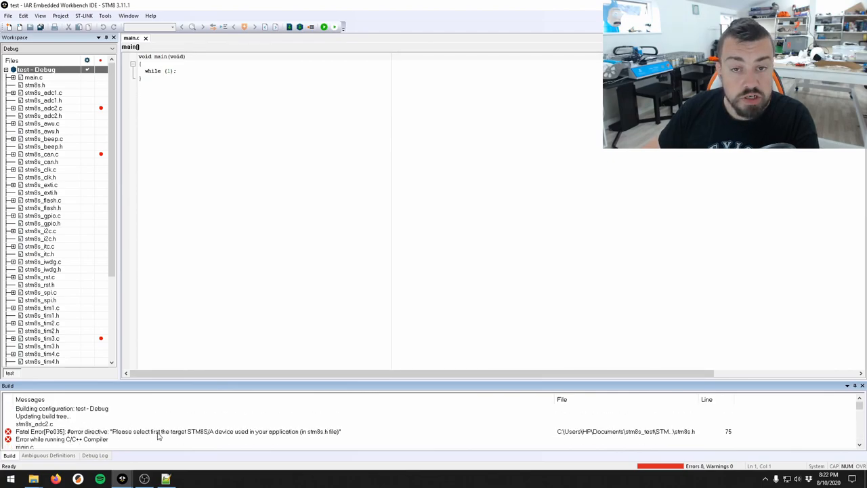
Jump from the #error message into stm8s.h and select the list of STM8S device defines.
double_click(179, 431)
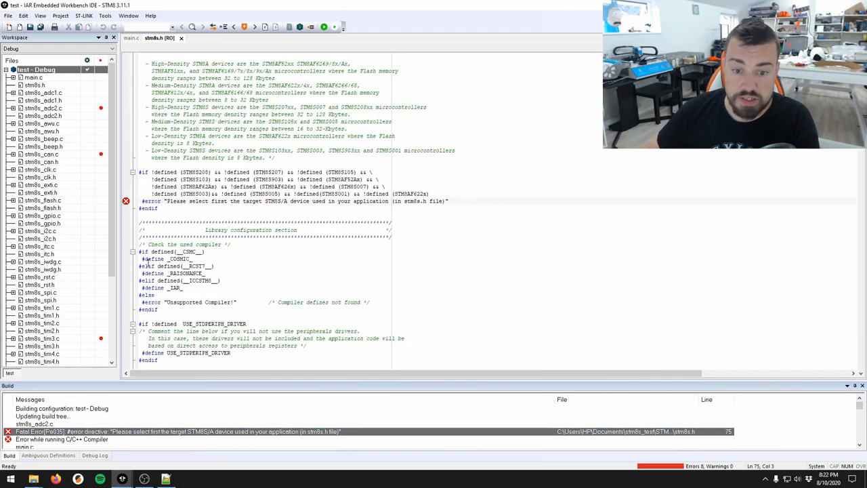
double_click(175, 201)
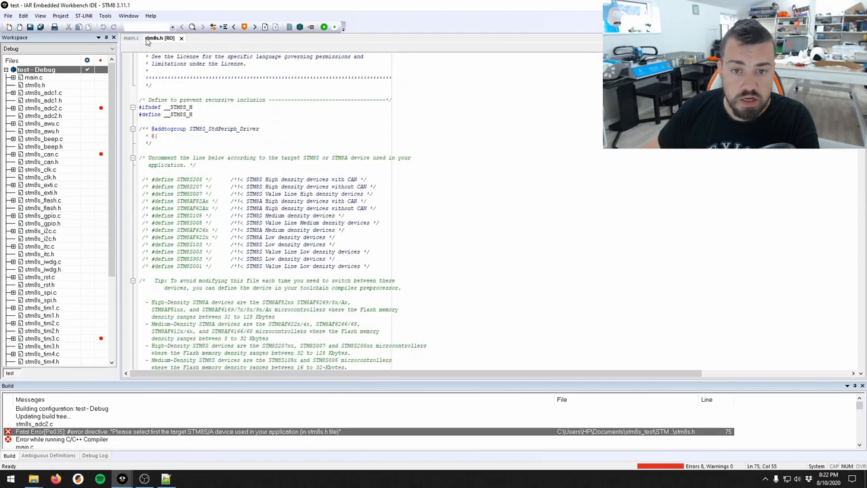
mouse_move(157, 38)
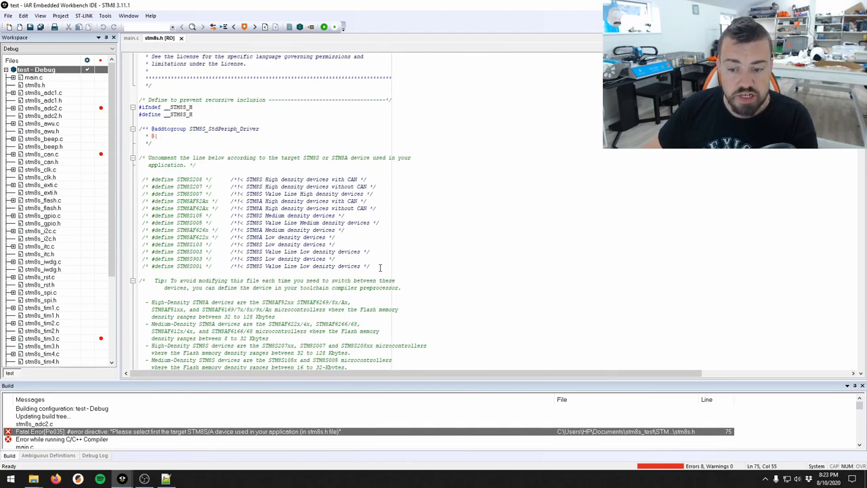
left_click_drag(142, 179, 369, 265)
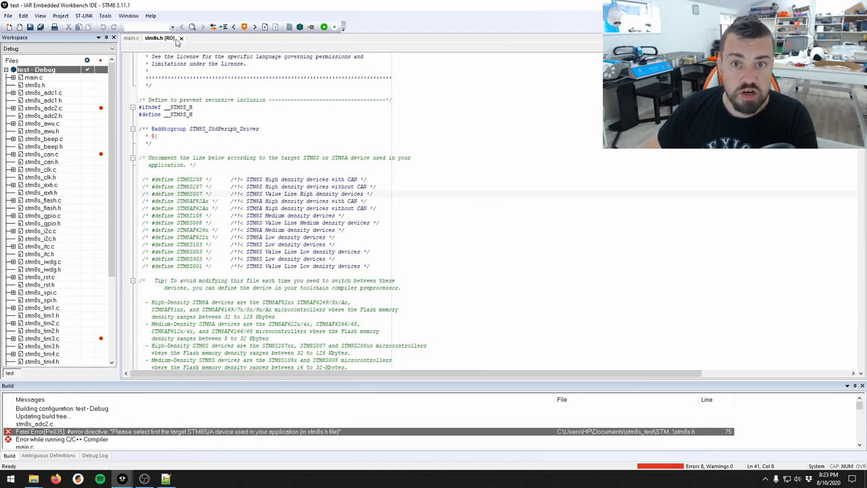
Clear stm8s.h's Read-only property and uncomment the low-density STM8S device #define.
right_click(160, 38)
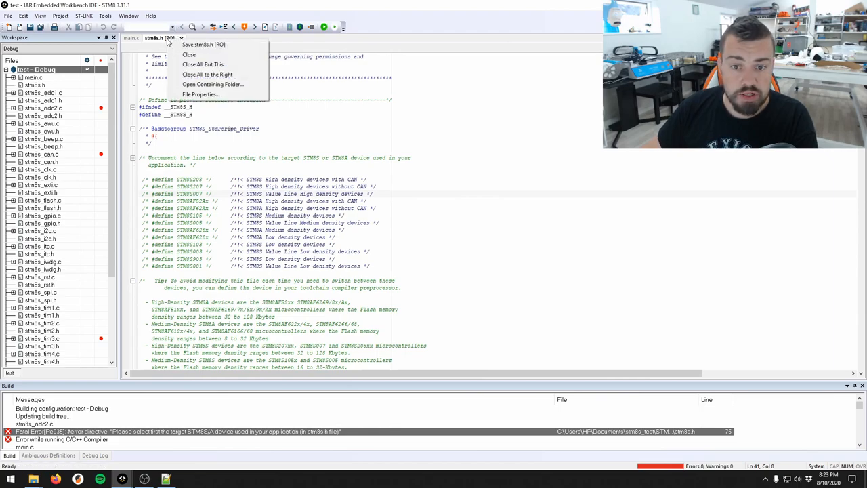
left_click(201, 94)
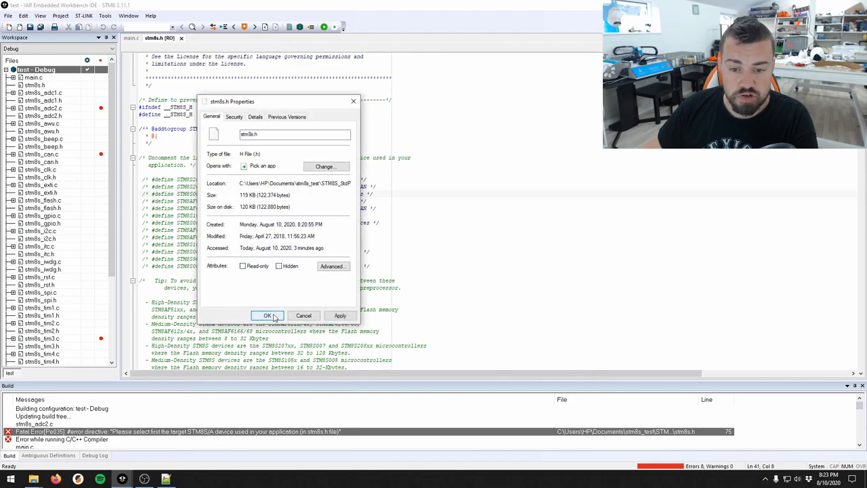
left_click(267, 316)
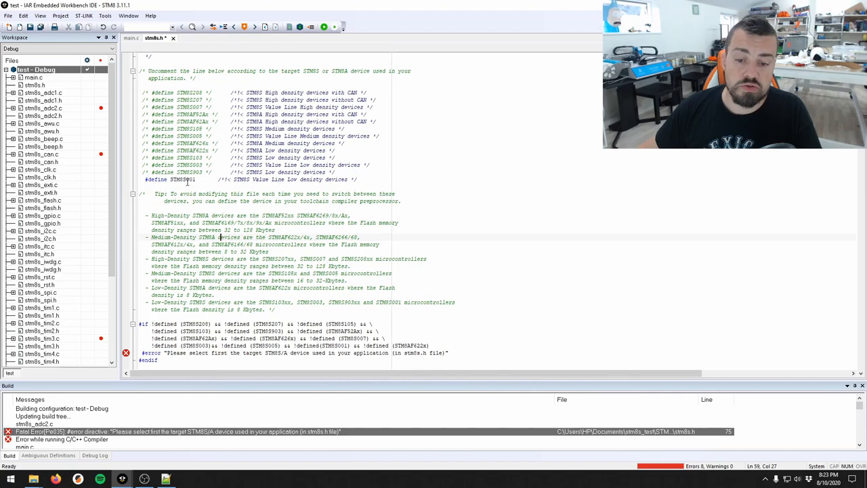
scroll("down", 3)
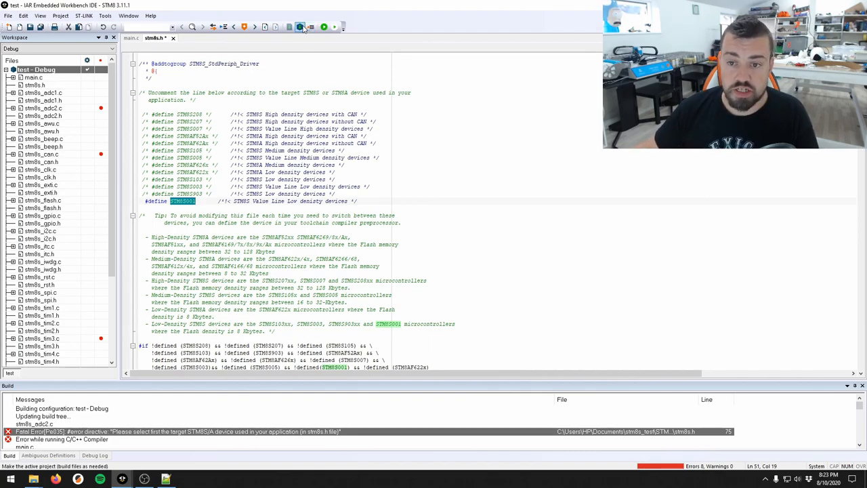
Rebuild, then browse to the GPIO_Toggle example and select stm8s_conf.h, stm8s_it.c and stm8s_it.h.
left_click(299, 27)
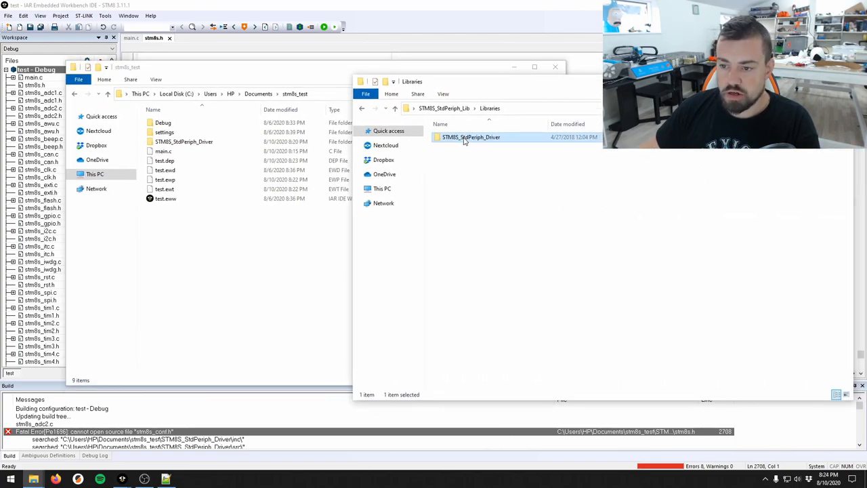
double_click(472, 137)
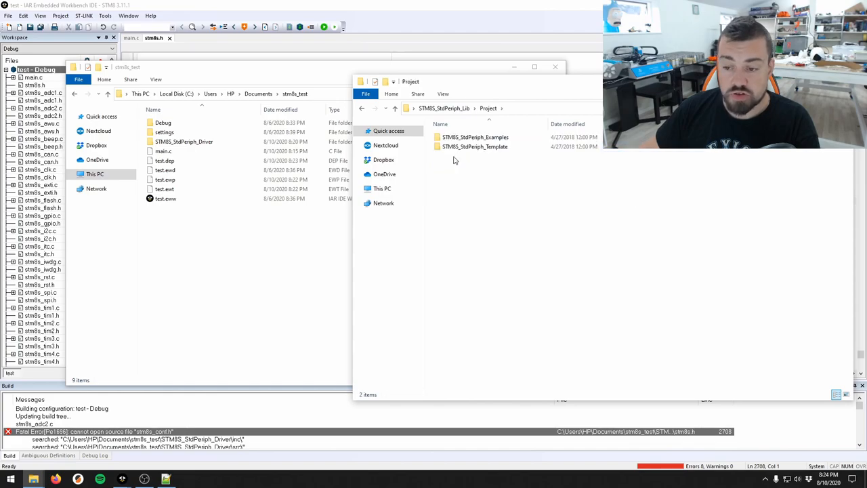
double_click(474, 137)
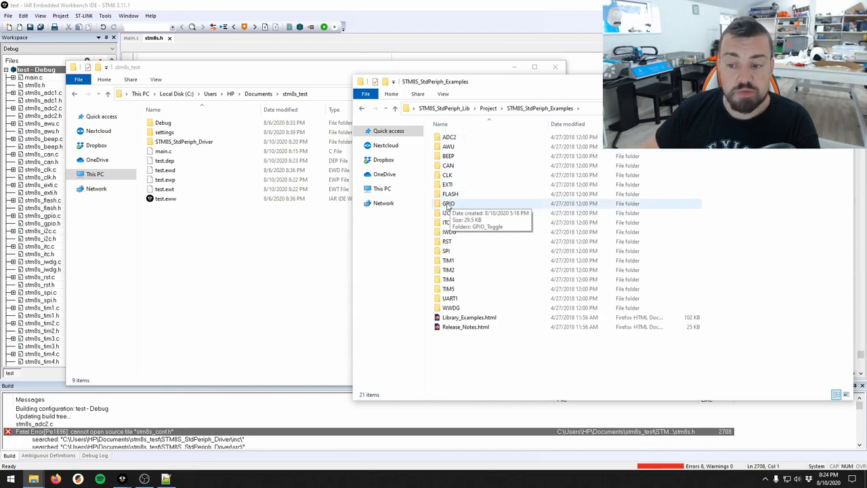
double_click(448, 203)
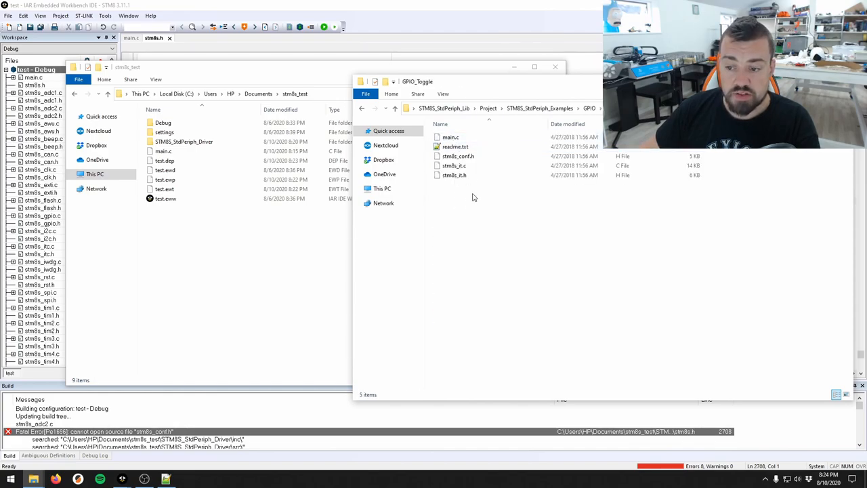
left_click(458, 156)
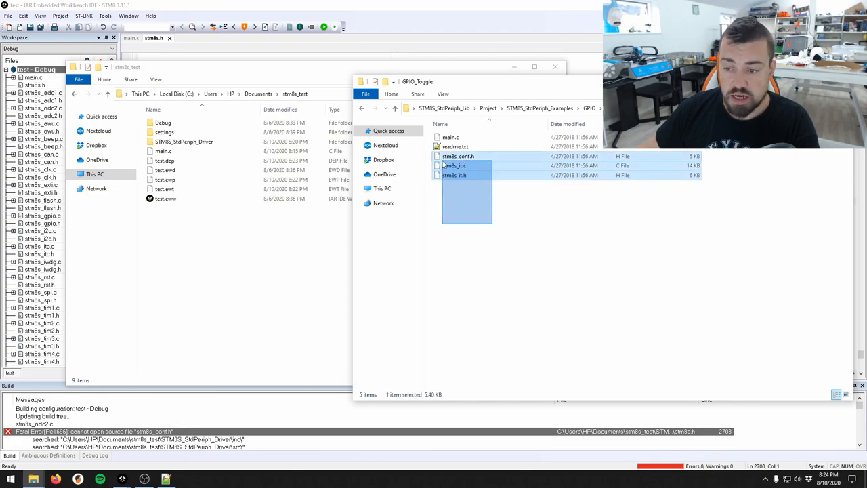
left_click(454, 165)
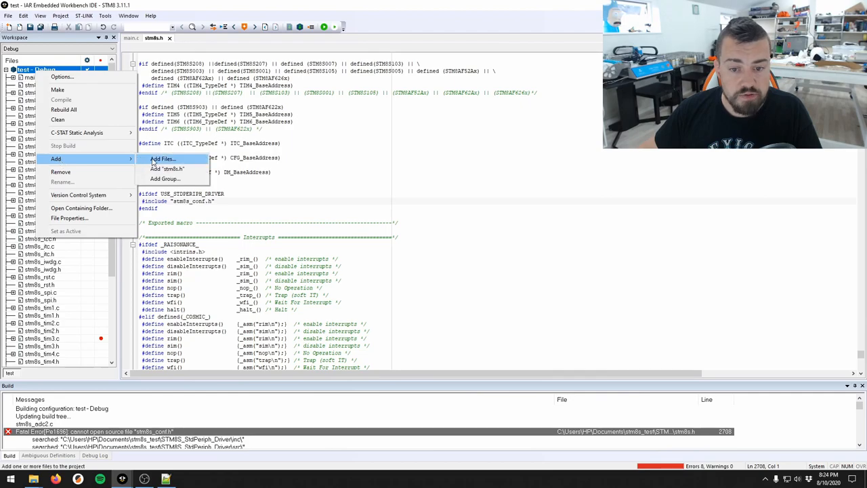
Add the three copied files stm8s_conf.h, stm8s_it.c and stm8s_it.h to the test project.
left_click(162, 158)
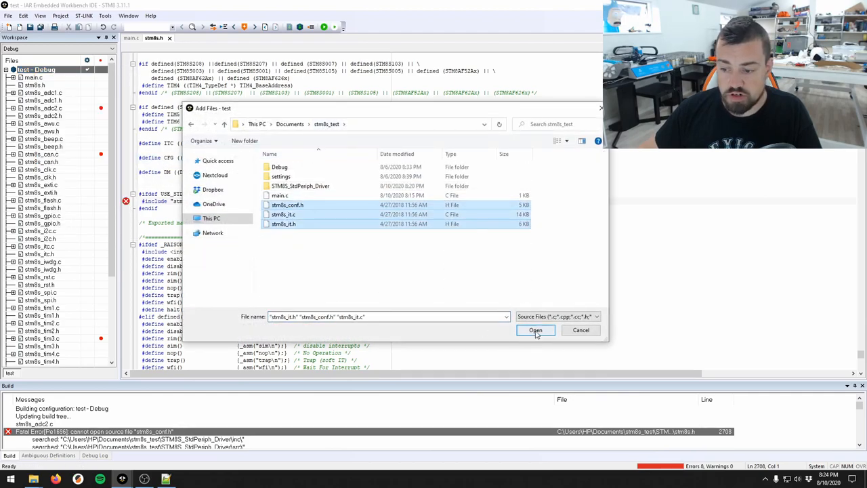
left_click(535, 330)
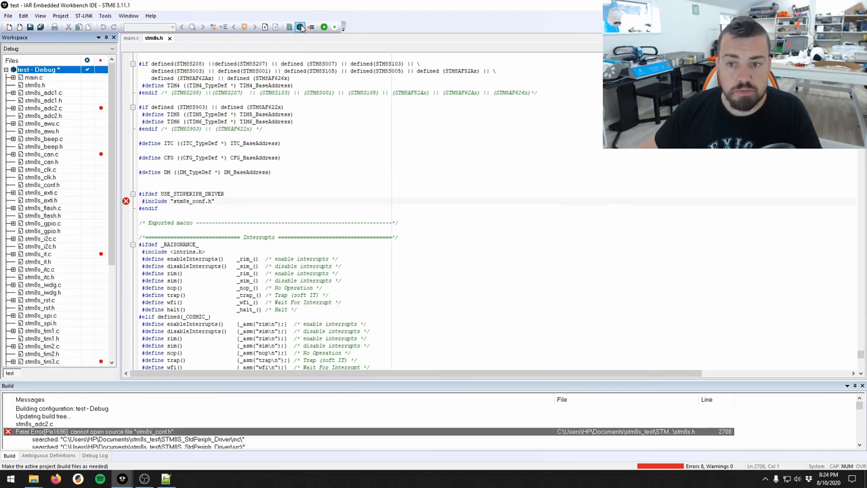
Rebuild, then open stm8s_conf.h and scroll through its peripheral driver header includes.
left_click(301, 27)
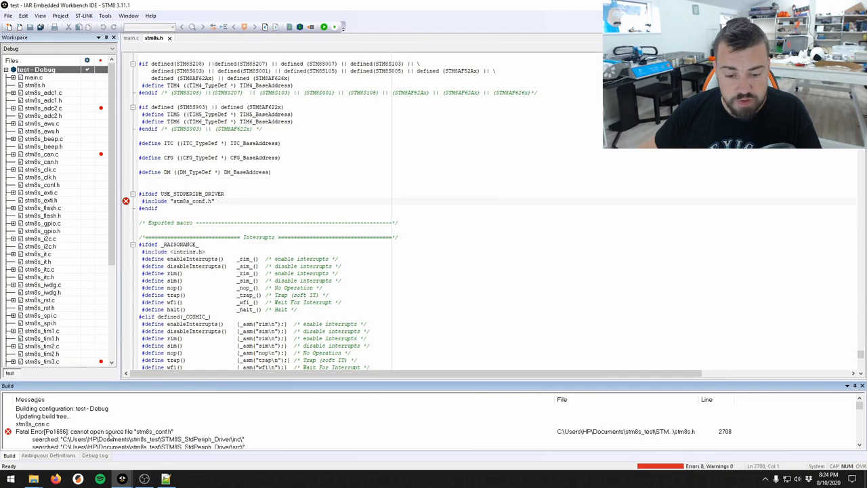
mouse_move(146, 436)
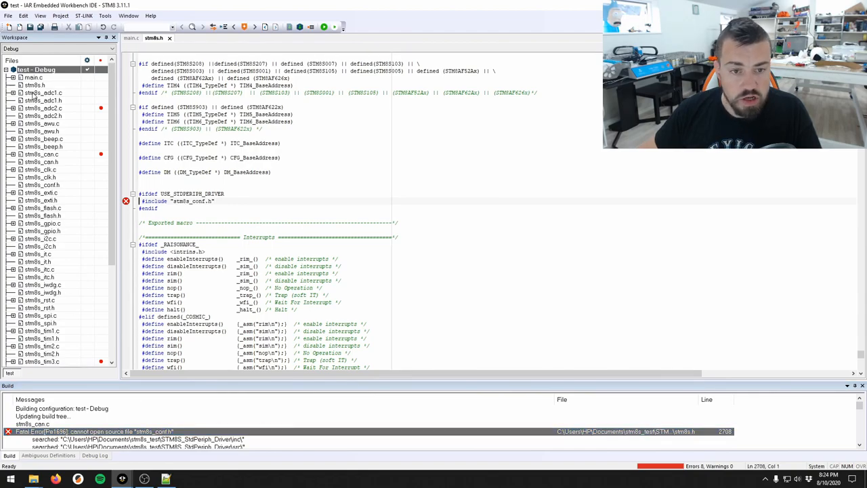
double_click(42, 184)
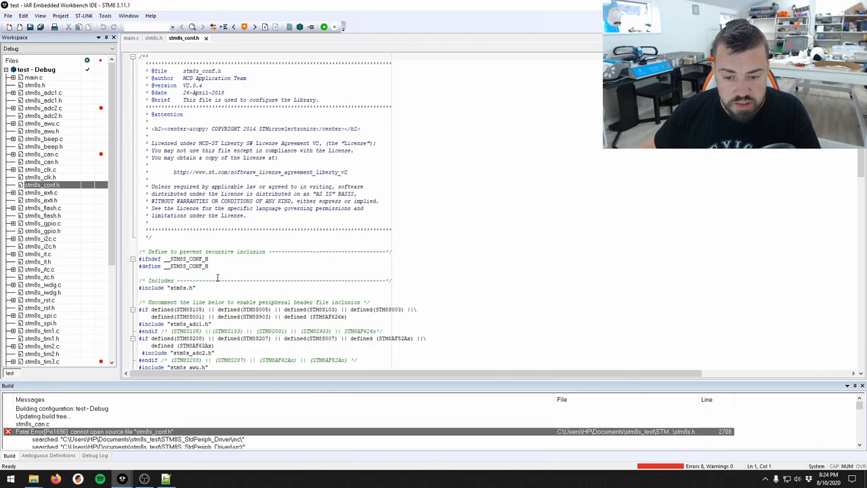
scroll("down", 3)
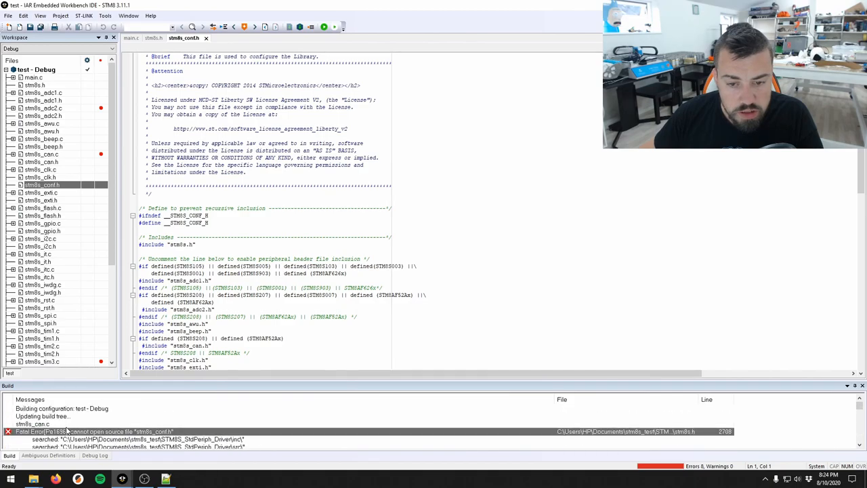
scroll("down", 3)
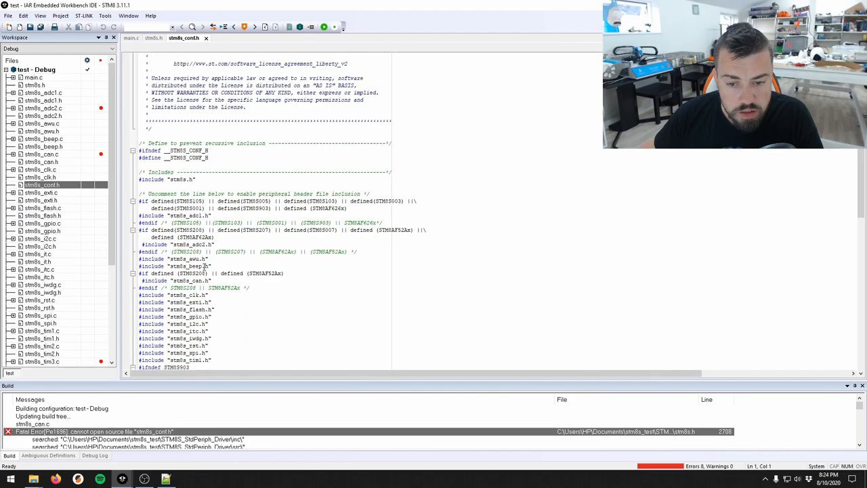
scroll("down", 3)
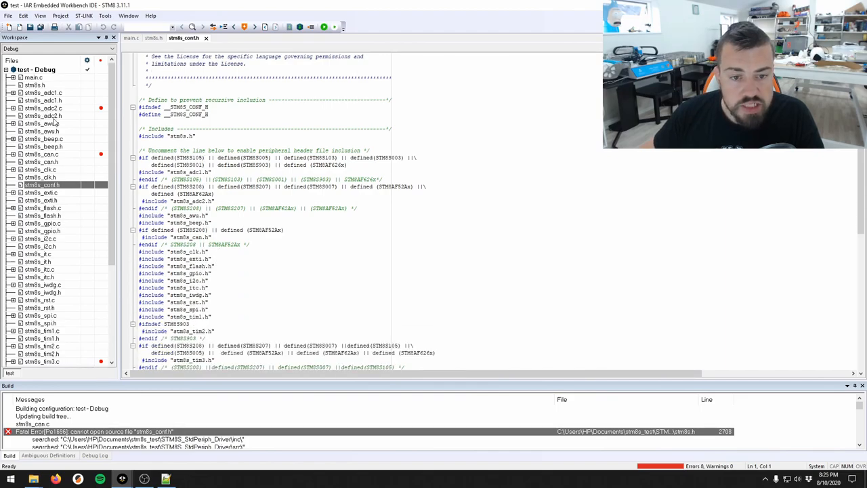
mouse_move(43, 160)
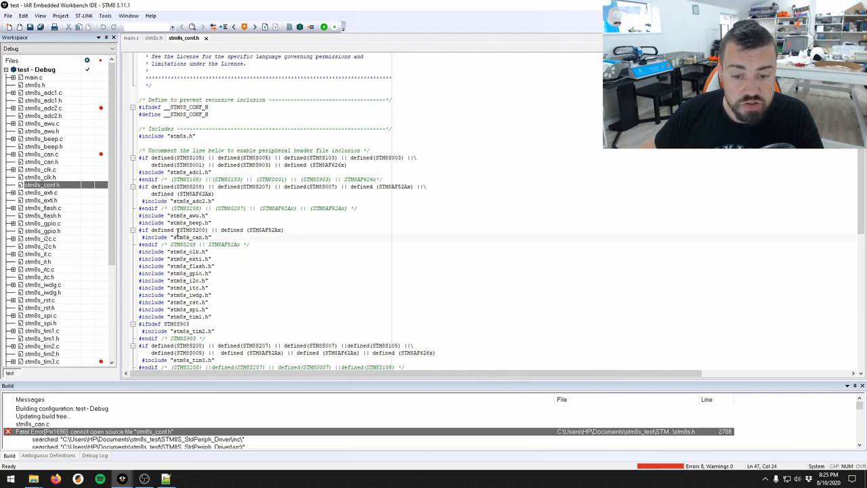
left_click(41, 154)
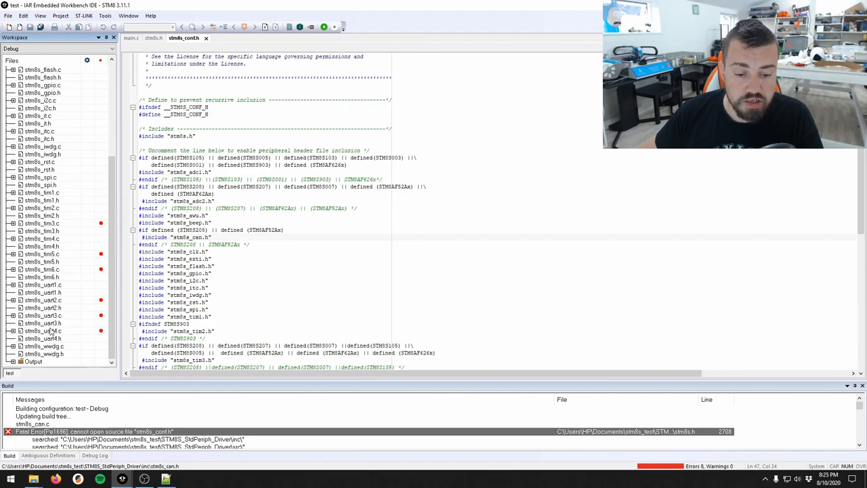
mouse_move(124, 301)
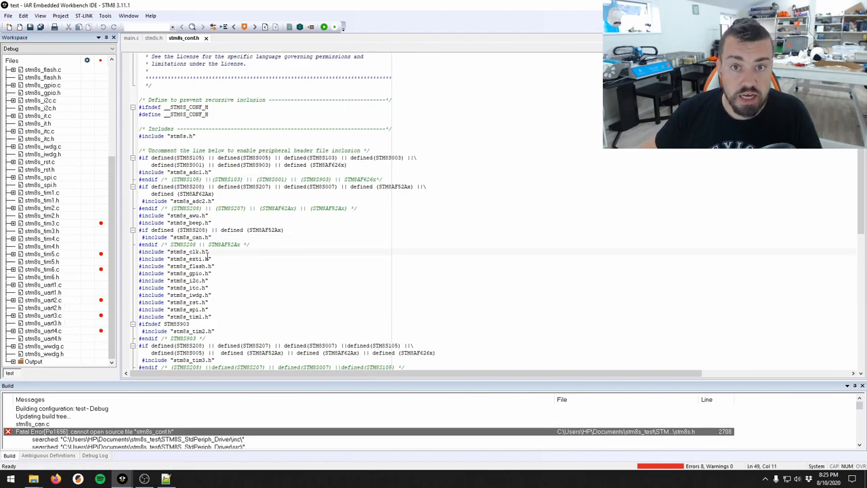
Remove the unused driver files from the Workspace and rebuild with zero errors.
left_click(43, 331)
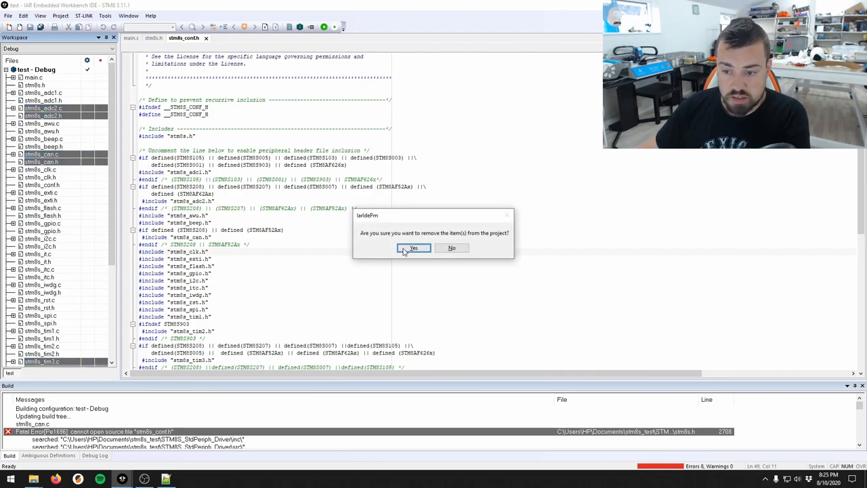
left_click(413, 246)
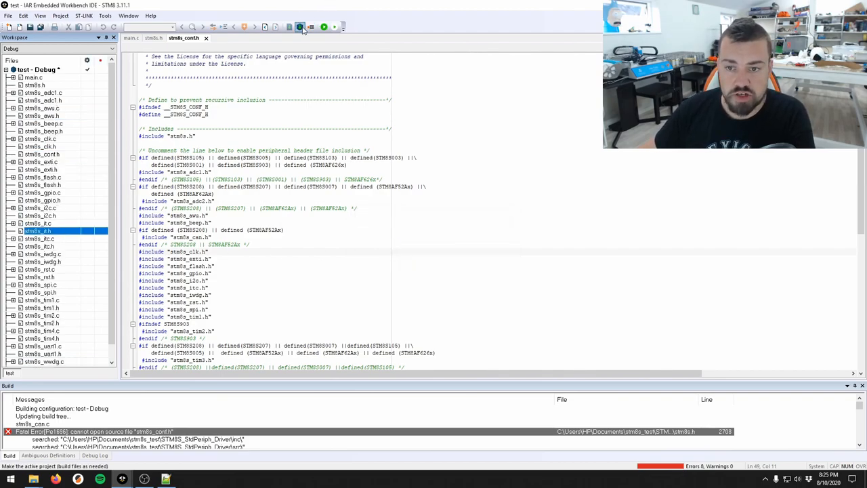
left_click(301, 27)
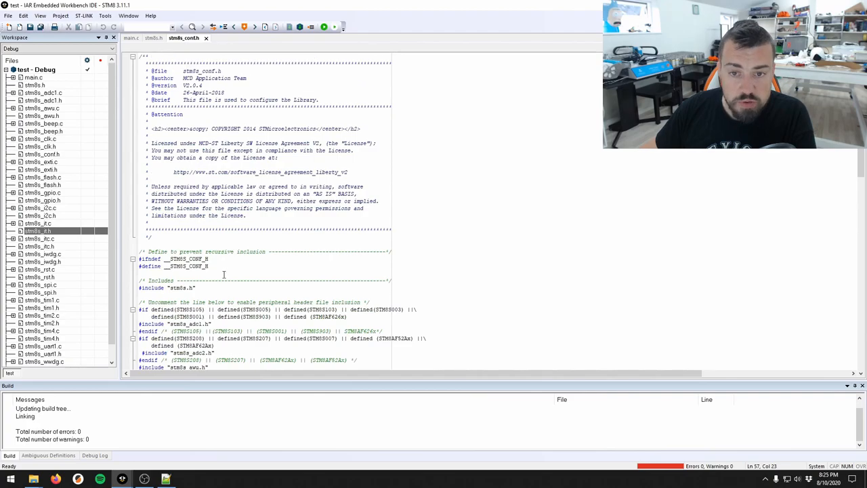
Switch to main.c and start an #include directive at the top of the file.
left_click(130, 38)
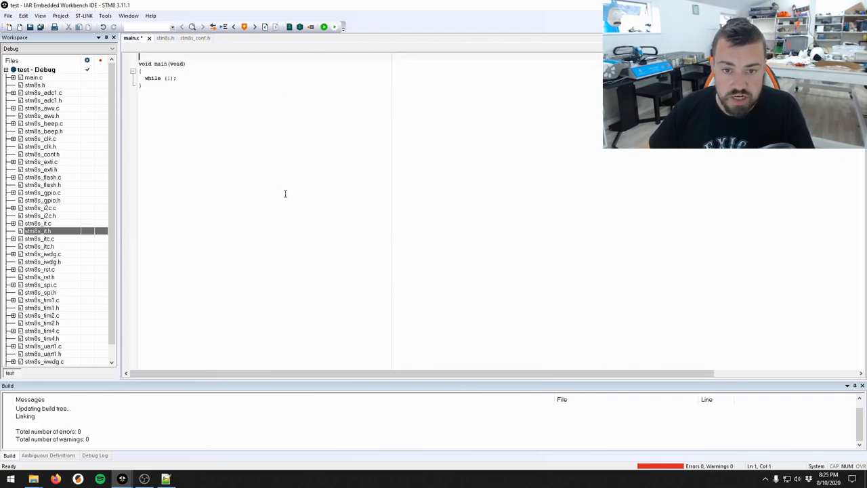
type("#incl")
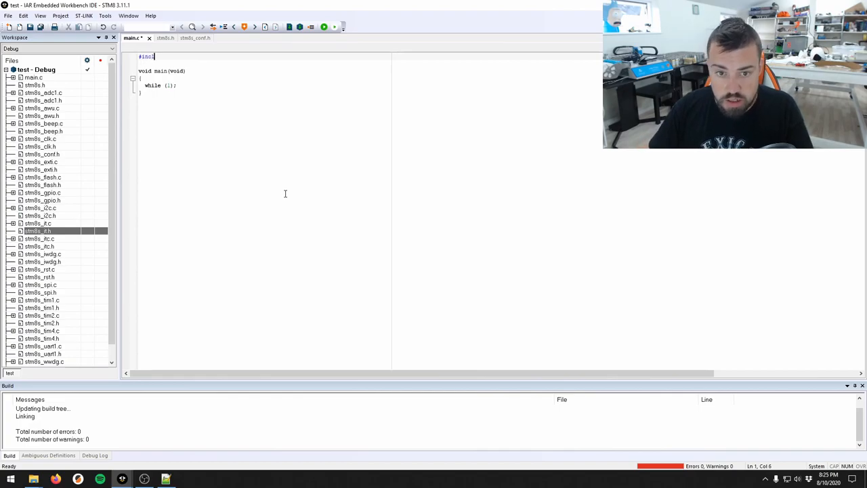
type("ude \"stm8s.h")
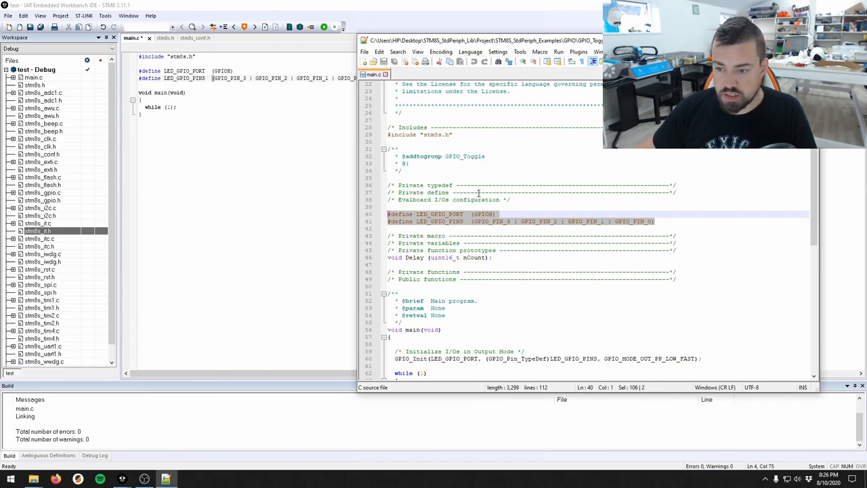
Copy the Delay loop from the example, add prototype 'void Delay (uint16_t nCount);' and compile.
scroll("down", 3)
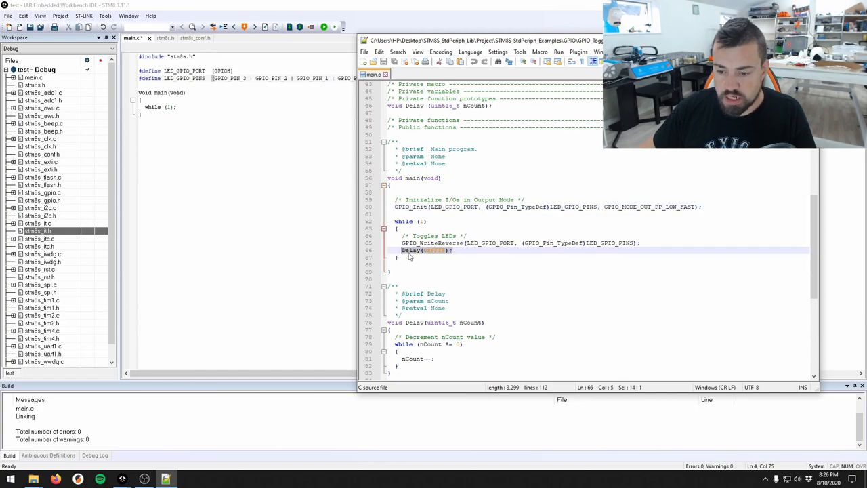
left_click(413, 249)
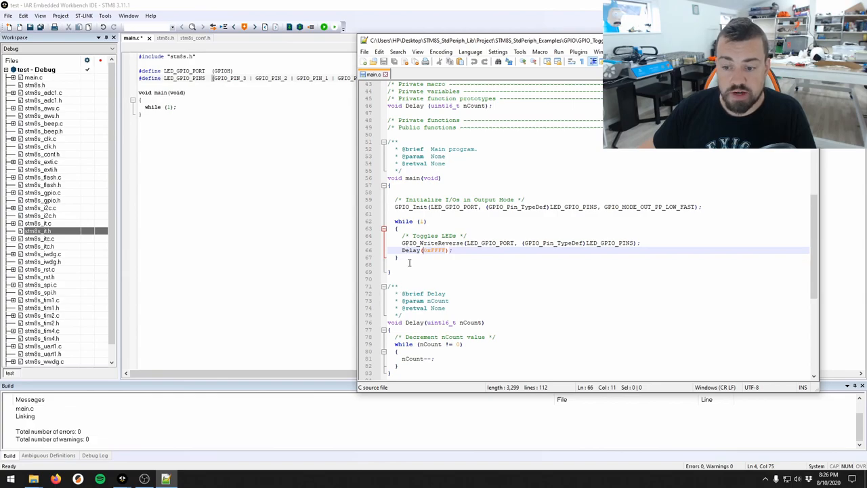
scroll("down", 3)
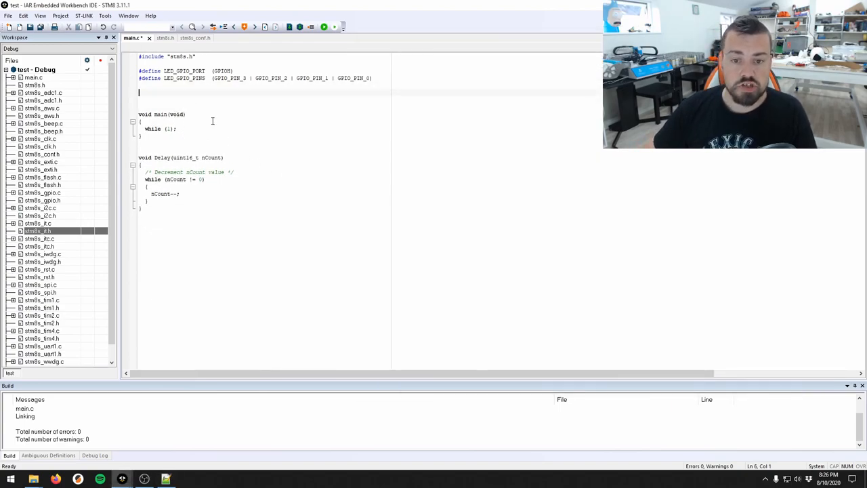
type("void Delay (uint16_t nCount);")
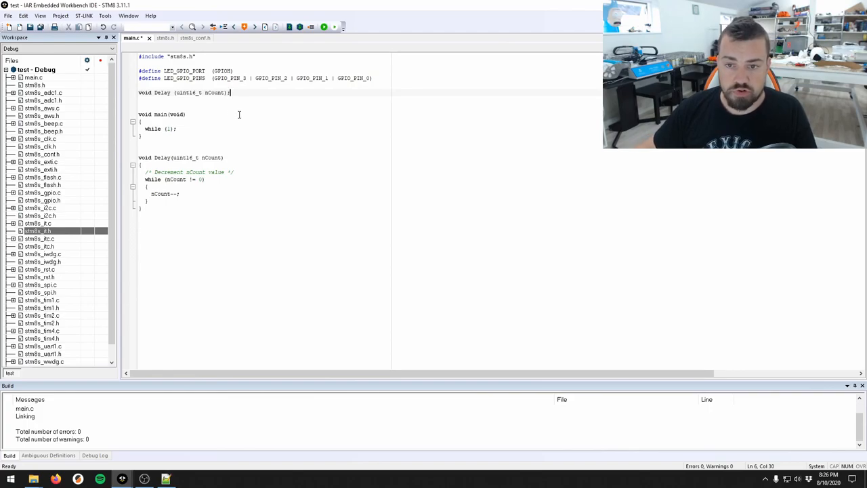
left_click(301, 27)
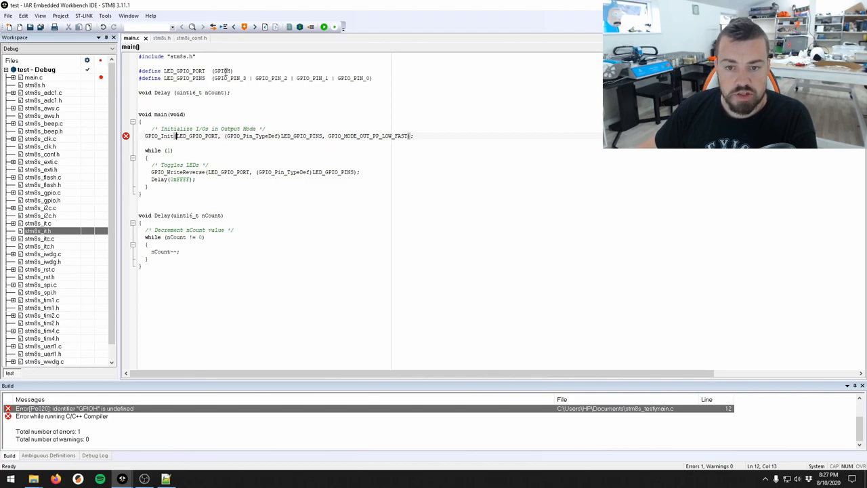
Correct GPIOH to GPIOE and jump to its definition in stm8s.h.
right_click(224, 70)
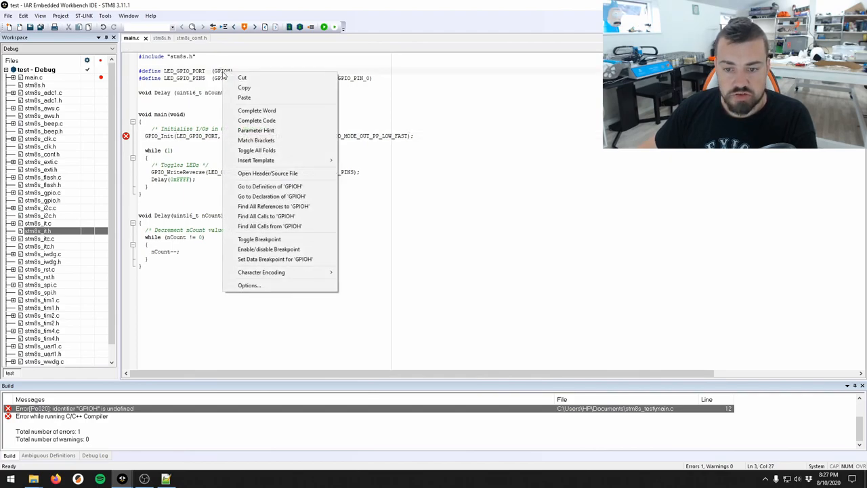
left_click(240, 92)
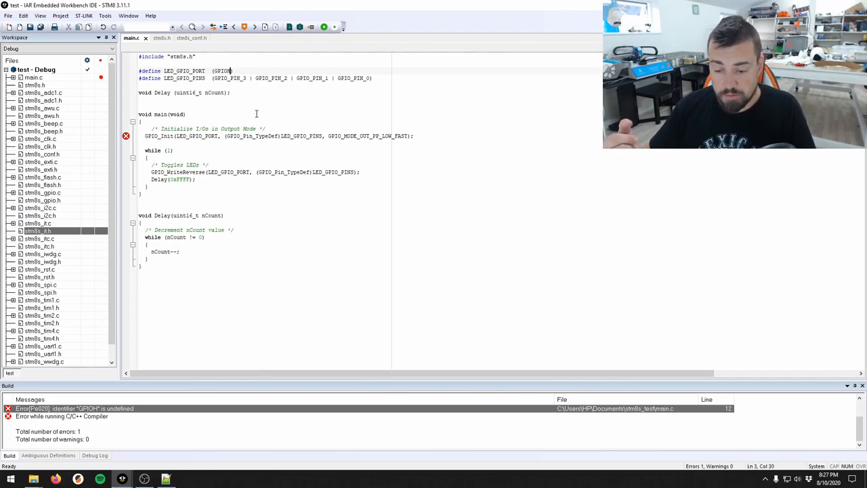
key("Backspace")
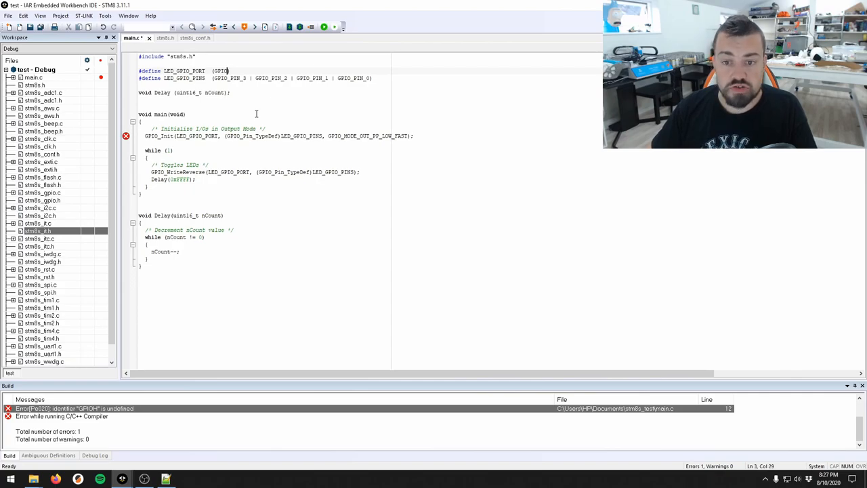
right_click(219, 77)
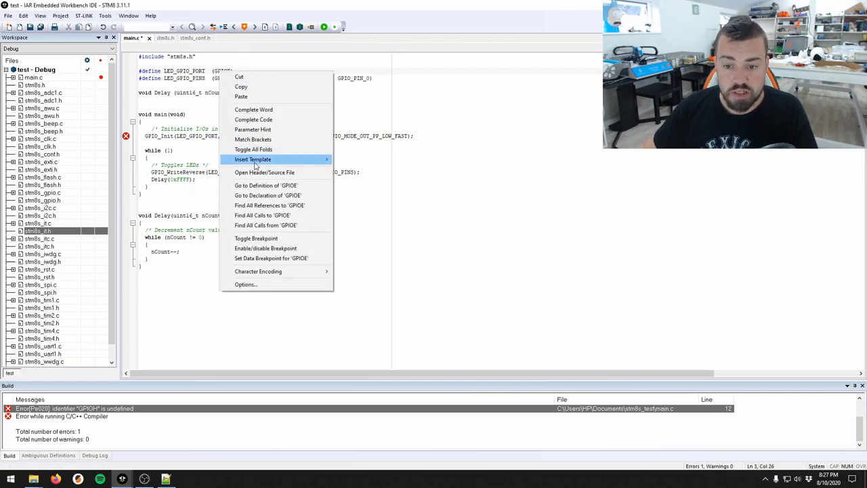
left_click(266, 184)
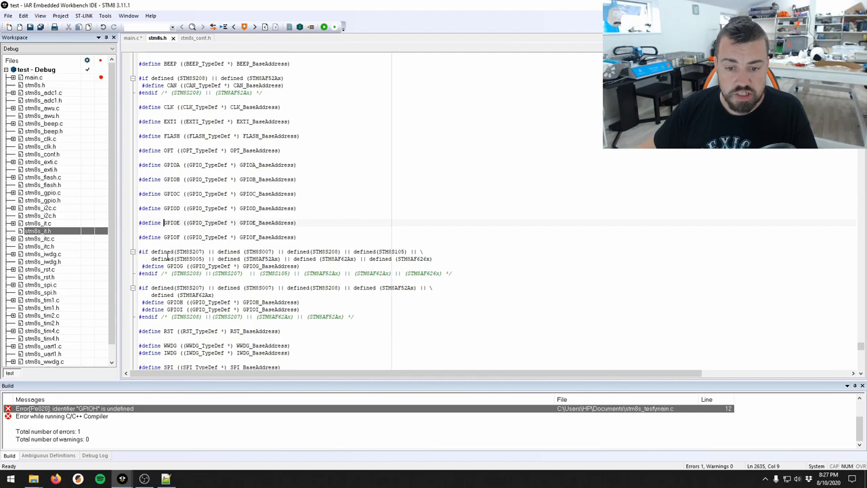
Select the GPIOA–GPIOF port base address defines in stm8s.h, then return to main.c.
scroll("down", 3)
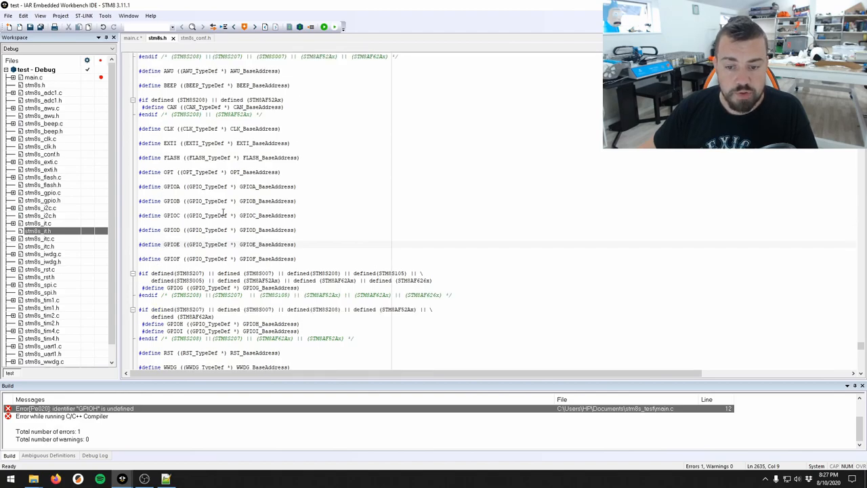
left_click_drag(138, 187, 296, 259)
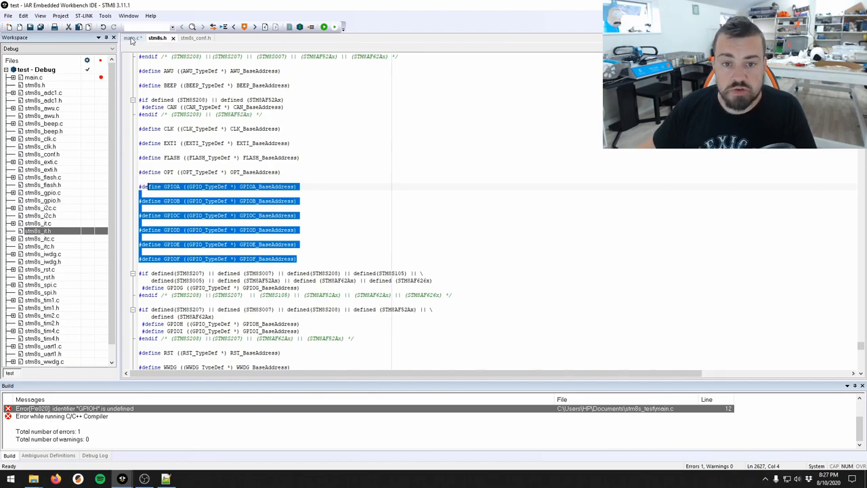
left_click(132, 38)
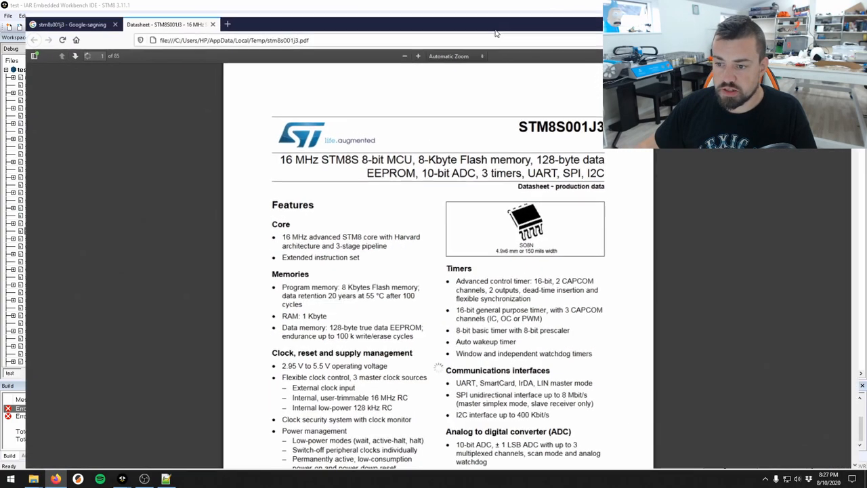
Scroll the STM8S001J3 datasheet to the SO8N pinout and pin description table.
scroll("down", 3)
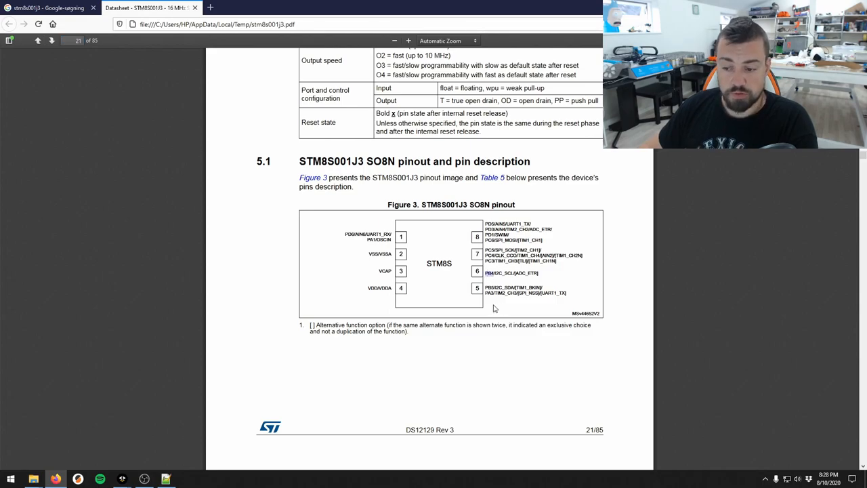
scroll("down", 3)
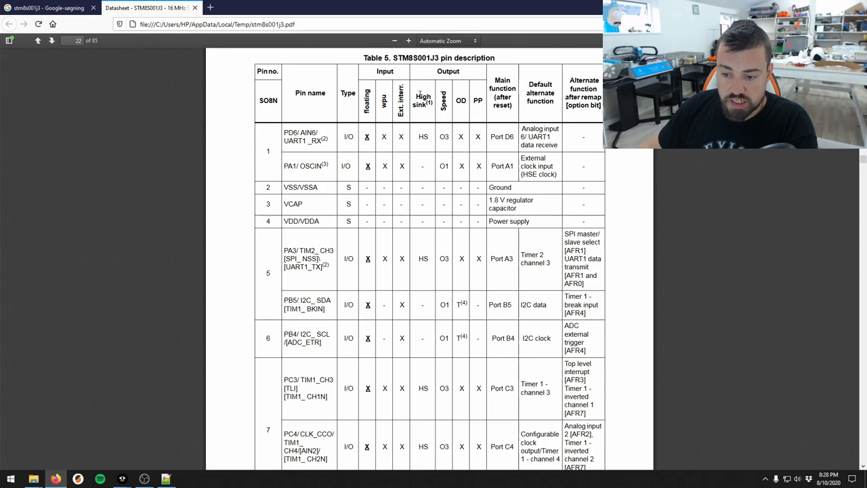
mouse_move(418, 168)
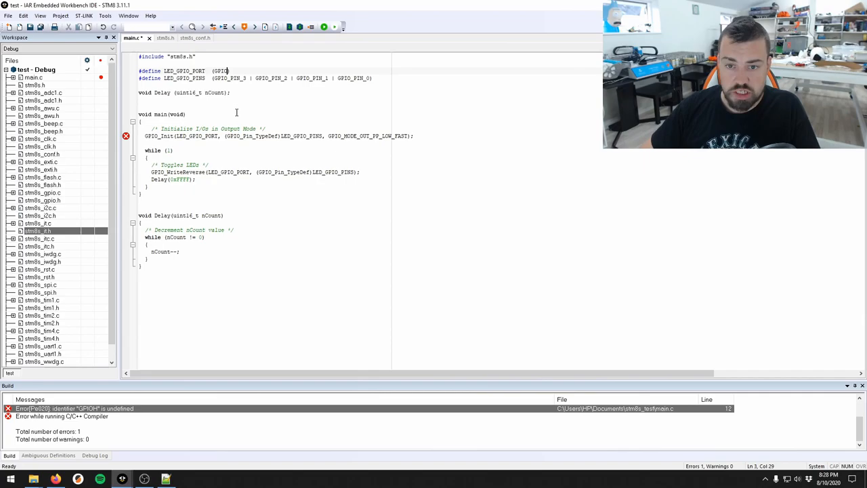
Set the LED defines to GPIOC pin 3, add assert_failed for the linker error, and start Download and Debug.
left_click_drag(251, 77, 372, 77)
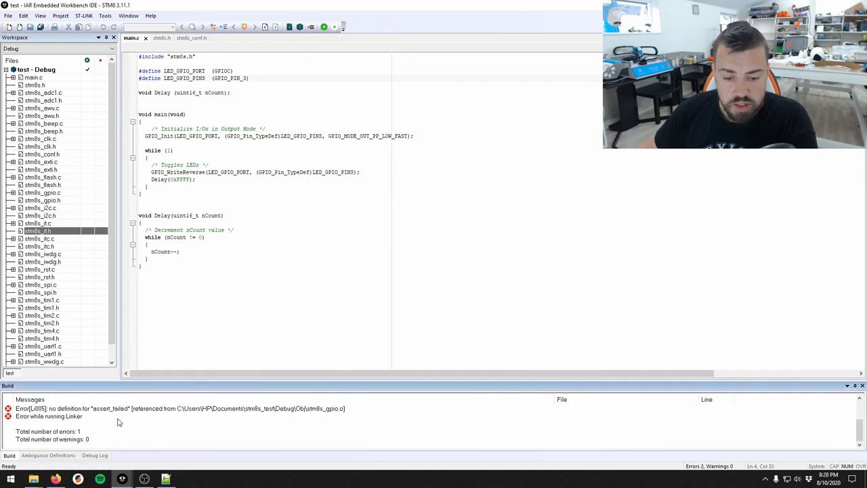
left_click(179, 408)
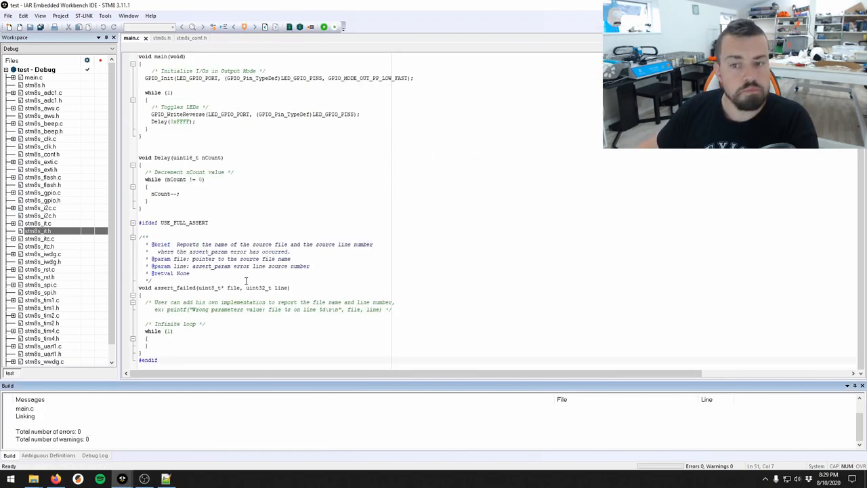
left_click(324, 27)
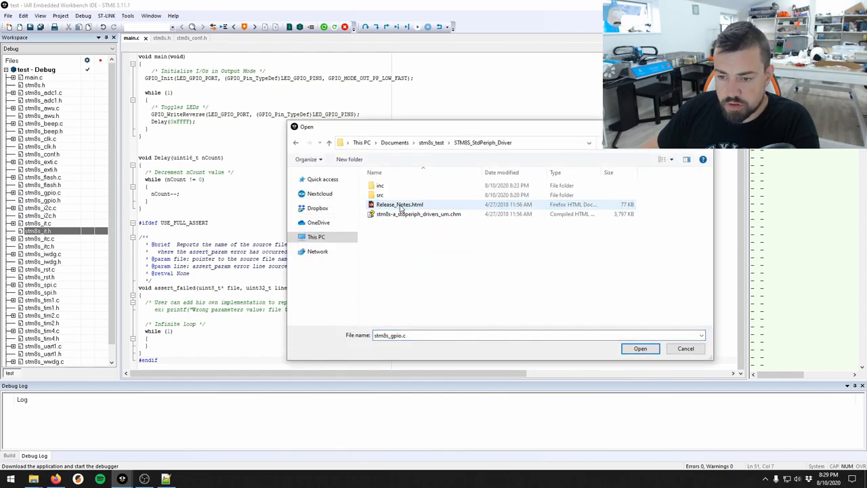
Point the debugger at stm8s_gpio.c in STM8S_StdPeriph_Driver\src so the session halts in main.
double_click(380, 195)
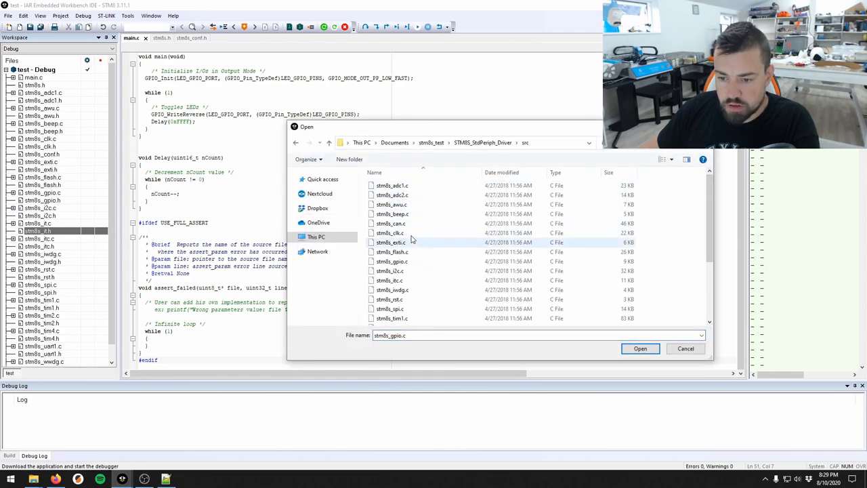
left_click(639, 348)
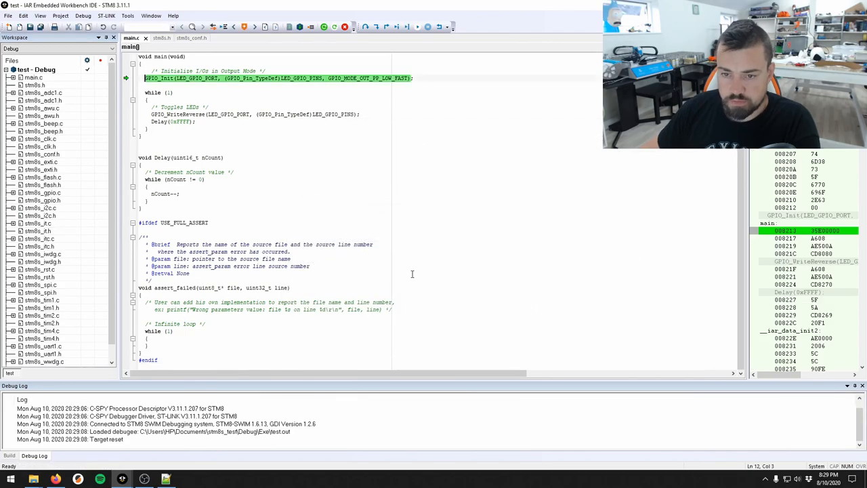
scroll("down", 3)
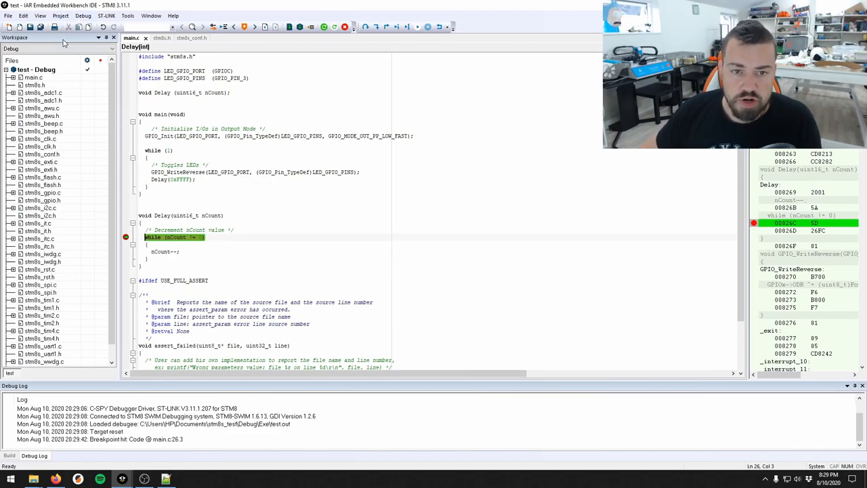
Open the View menu to list the debugger windows after halting in Delay.
left_click(41, 16)
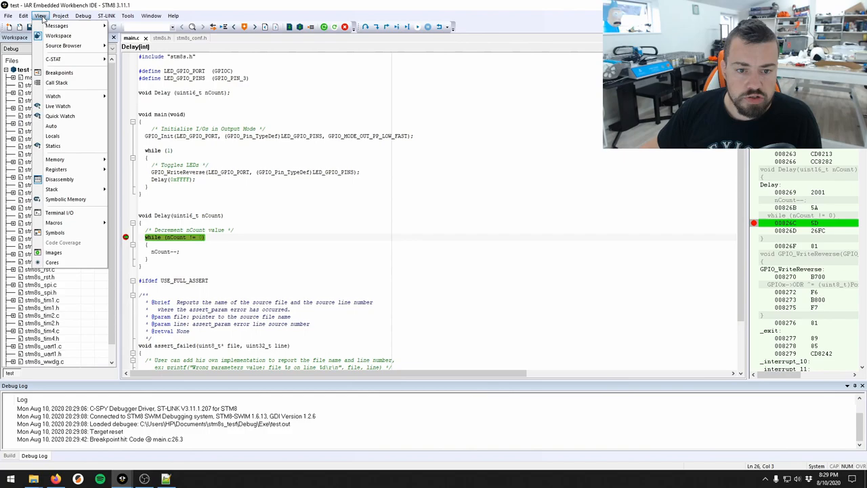
mouse_move(57, 168)
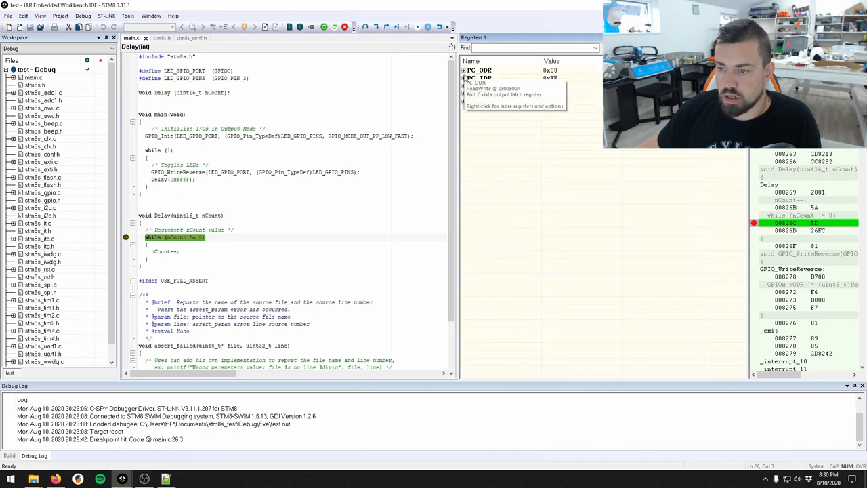
Expand PC_CR2, PC_CR1 and another Port C register into their individual bits.
left_click(465, 85)
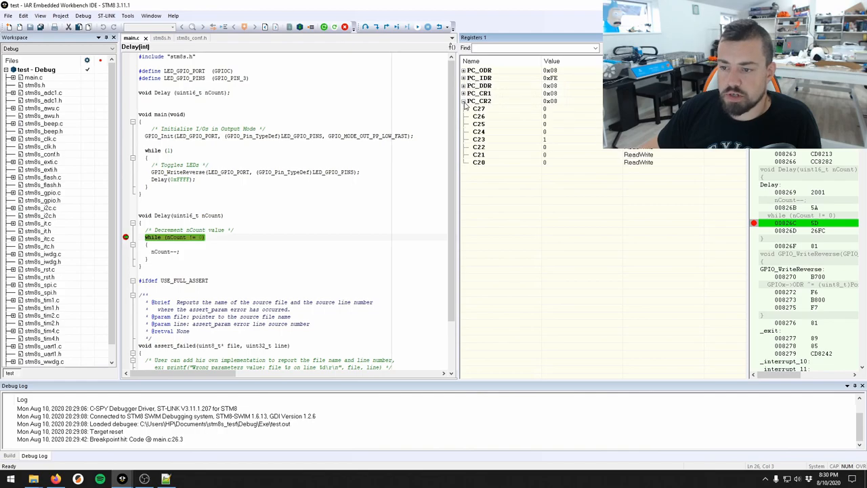
left_click(465, 100)
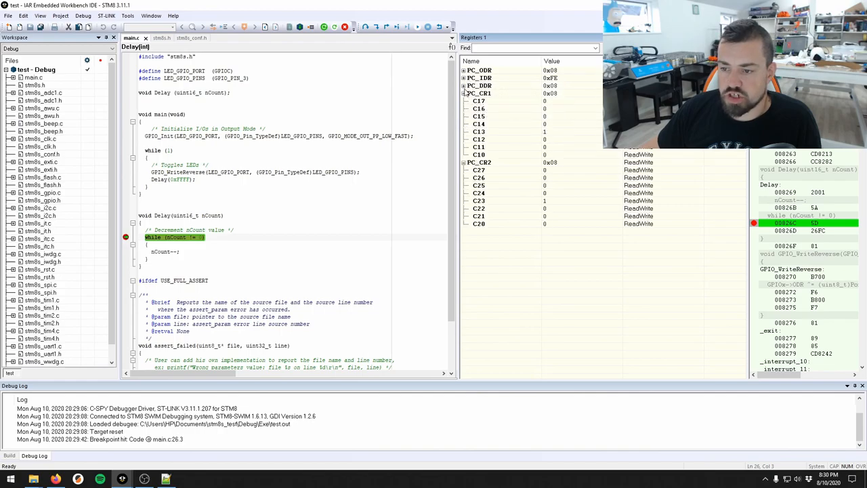
left_click(465, 77)
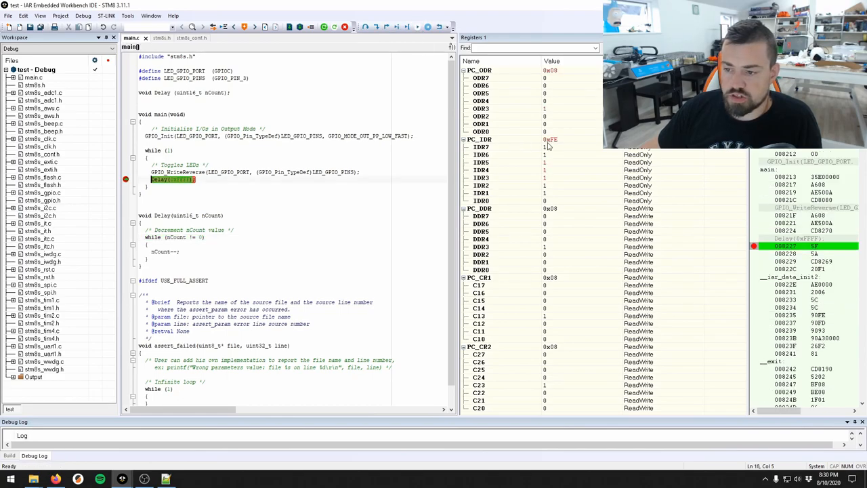
mouse_move(479, 147)
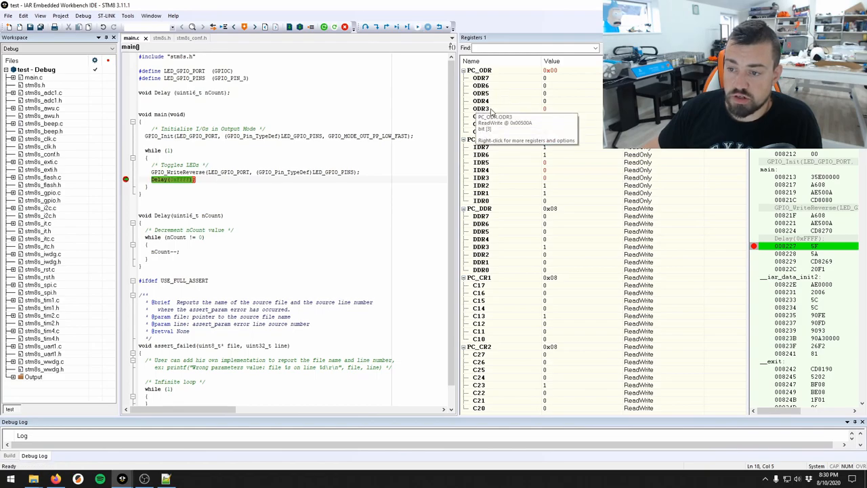
mouse_move(544, 115)
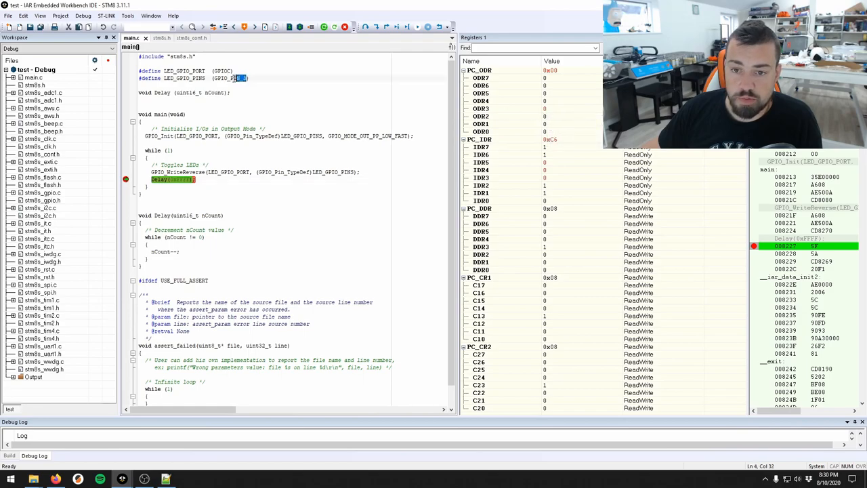
mouse_move(545, 108)
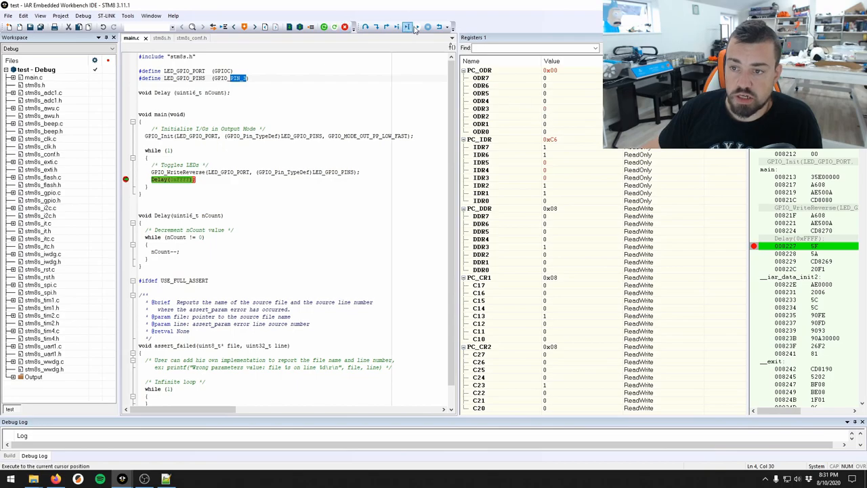
Run to the Delay(0xFFFF) breakpoint in main and watch PC_ODR bit ODR3 toggle.
left_click(407, 27)
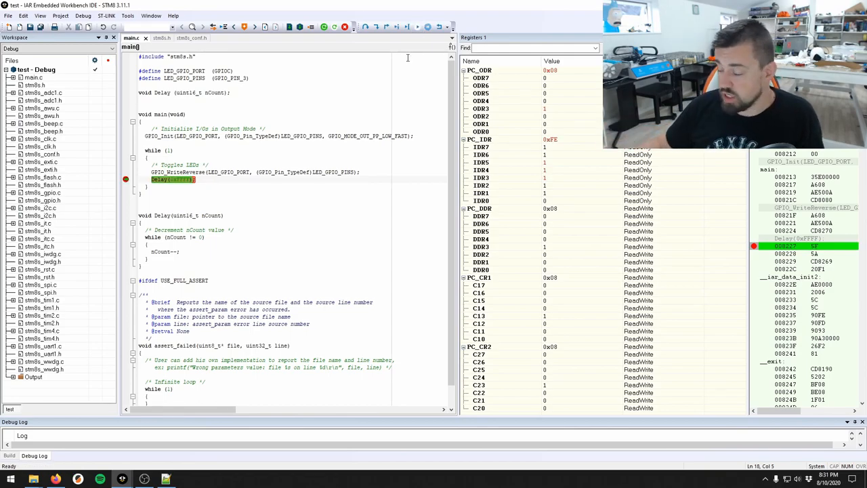
mouse_move(531, 154)
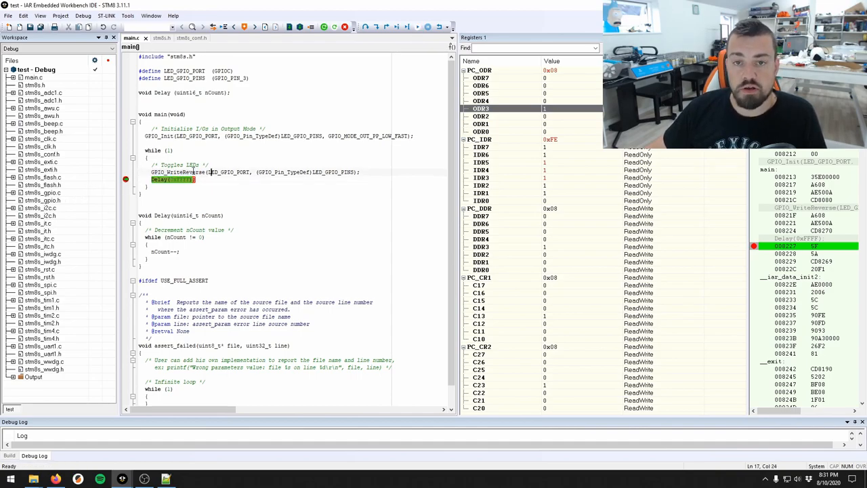
left_click(203, 191)
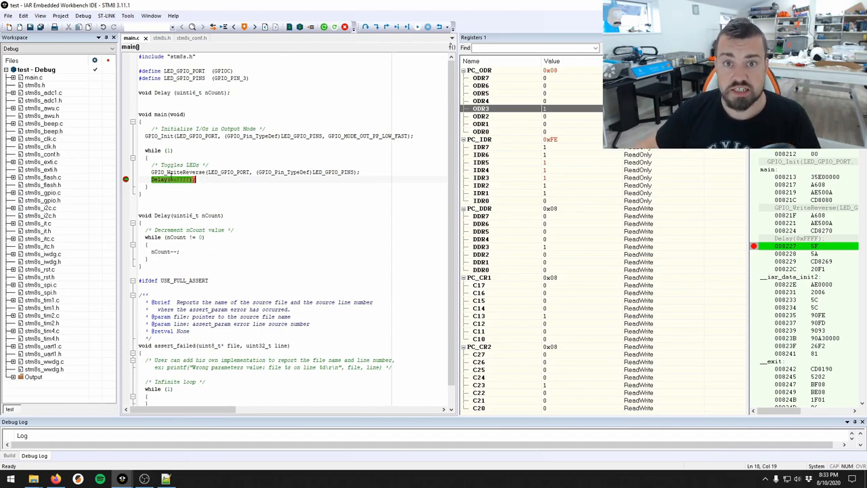
mouse_move(344, 27)
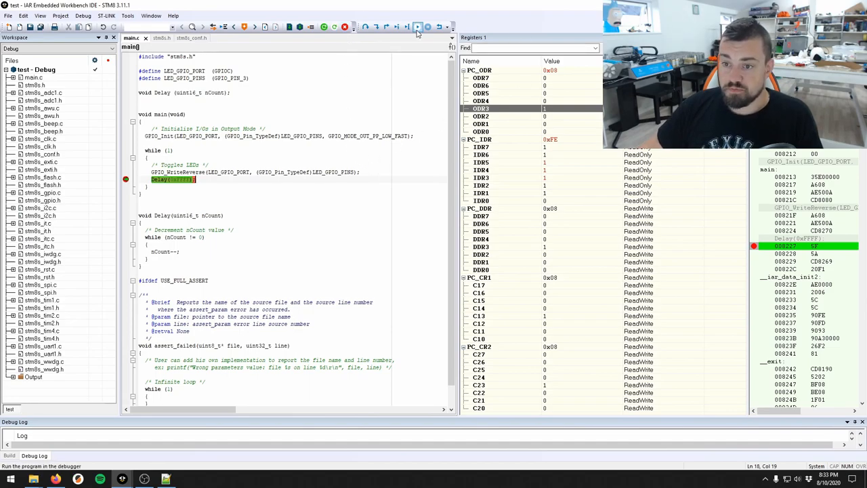
mouse_move(417, 27)
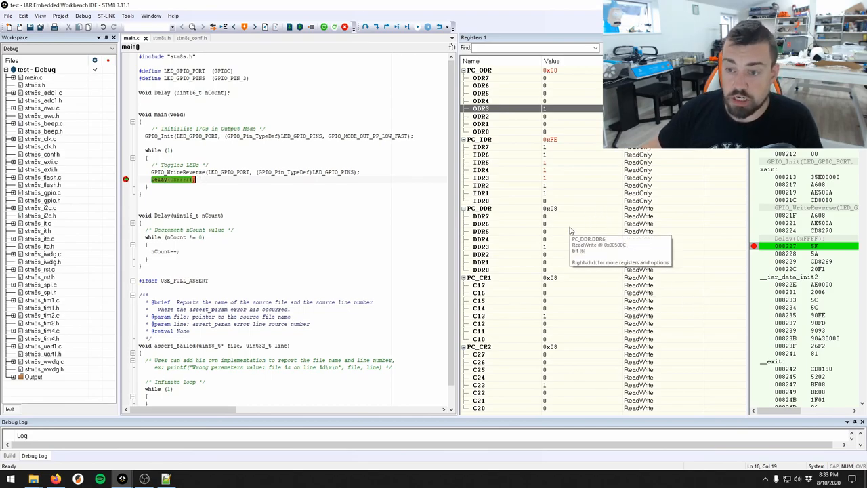
mouse_move(556, 151)
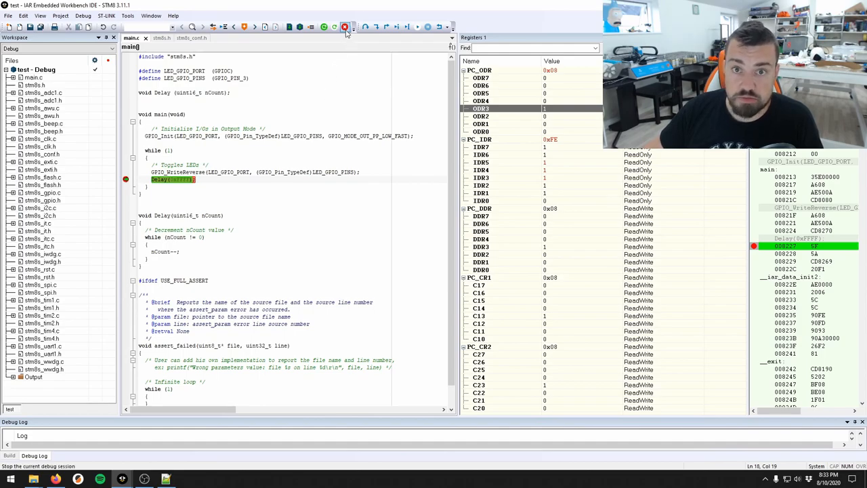
mouse_move(344, 27)
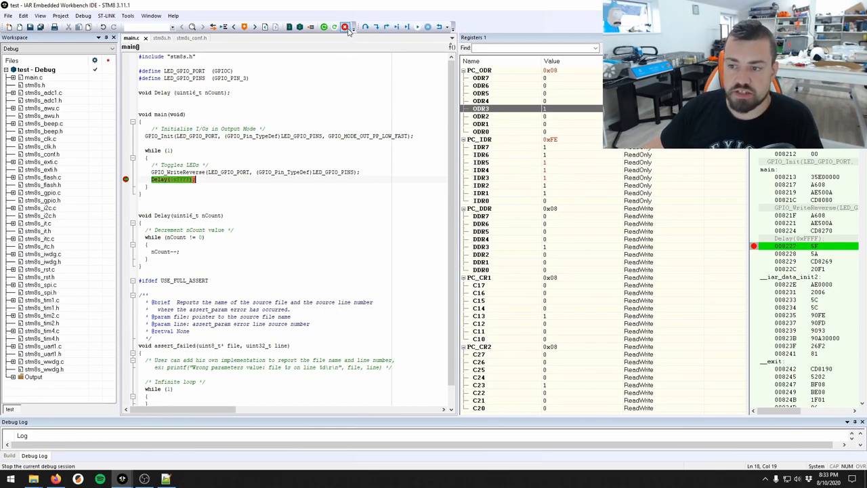
mouse_move(344, 28)
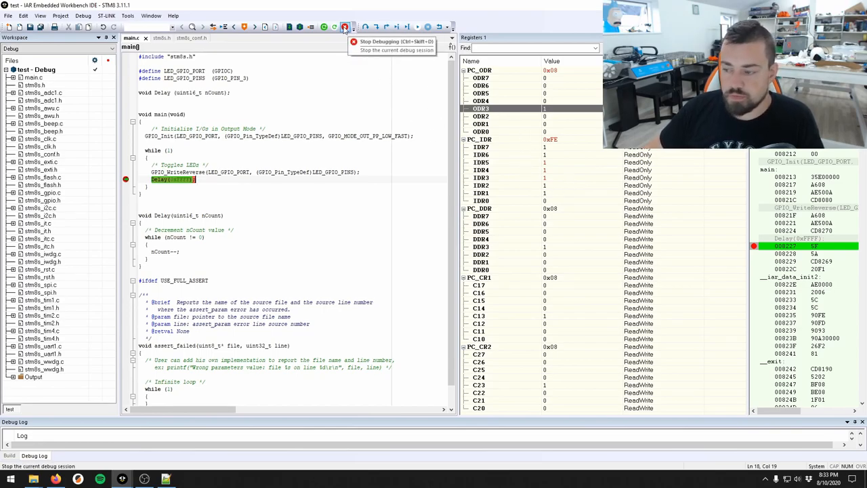